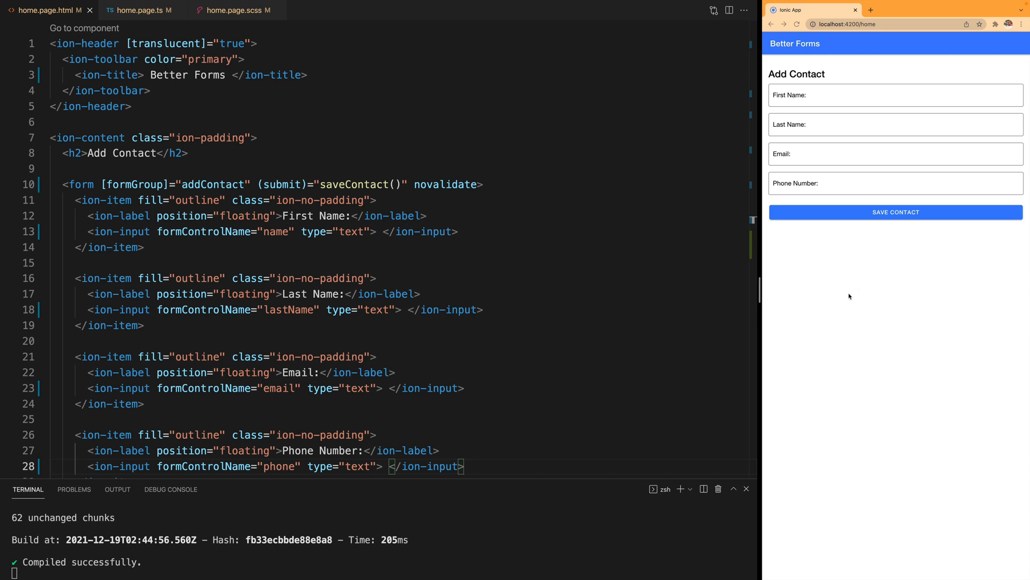
# Try the First Name, Email and Last Name fields in the running preview
pyautogui.click(895, 95)
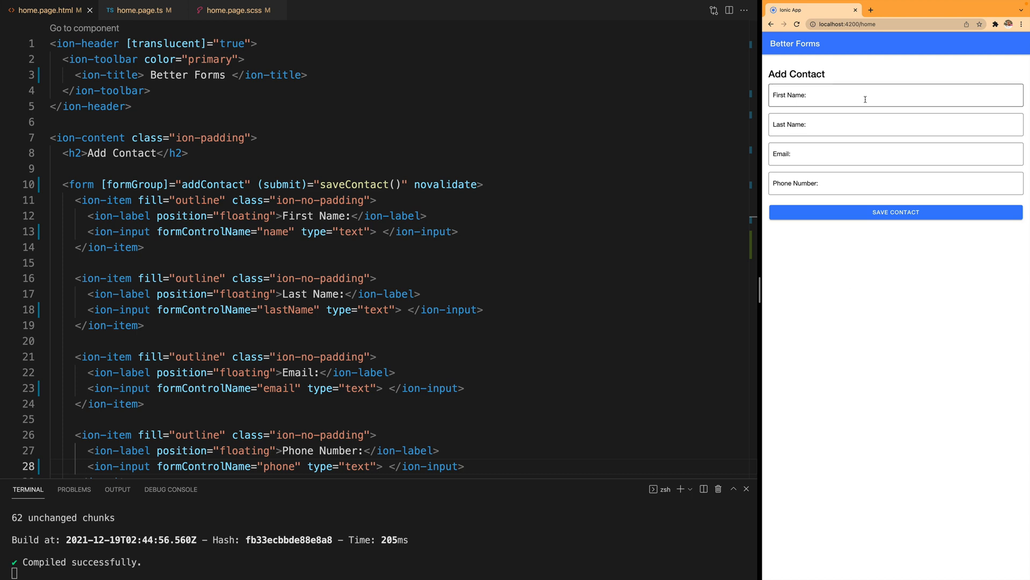
pyautogui.click(895, 154)
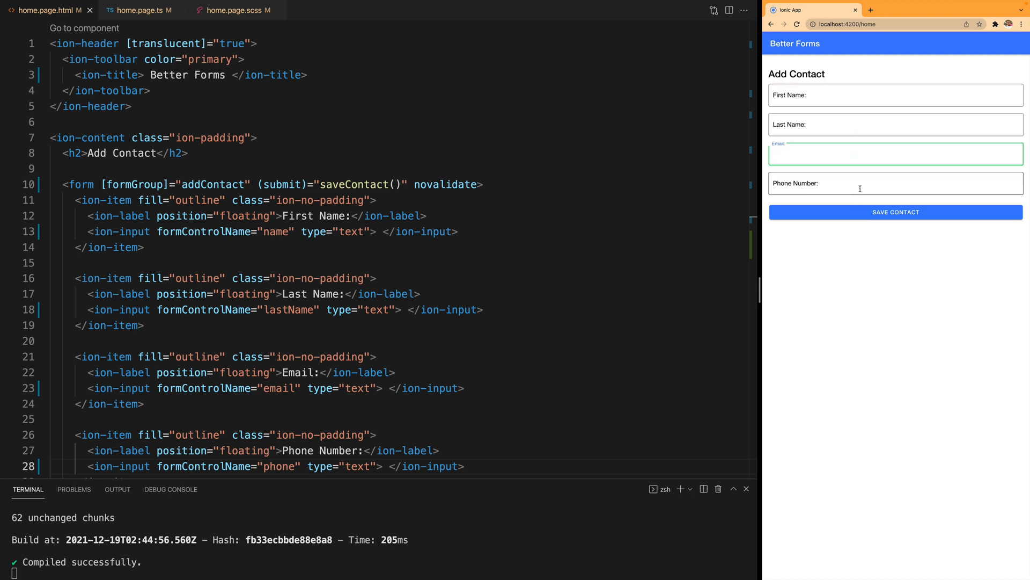
pyautogui.click(895, 95)
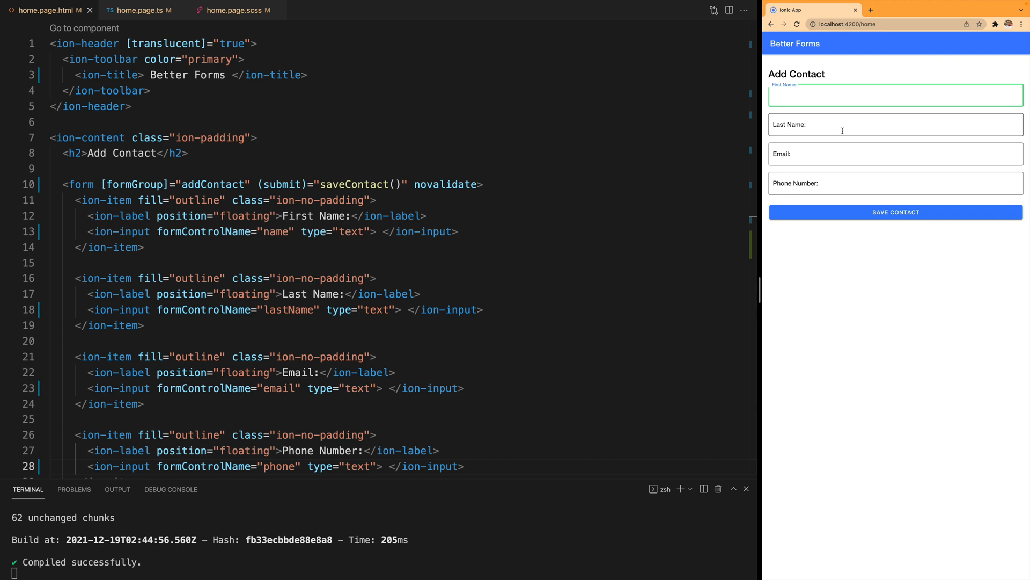
pyautogui.click(895, 182)
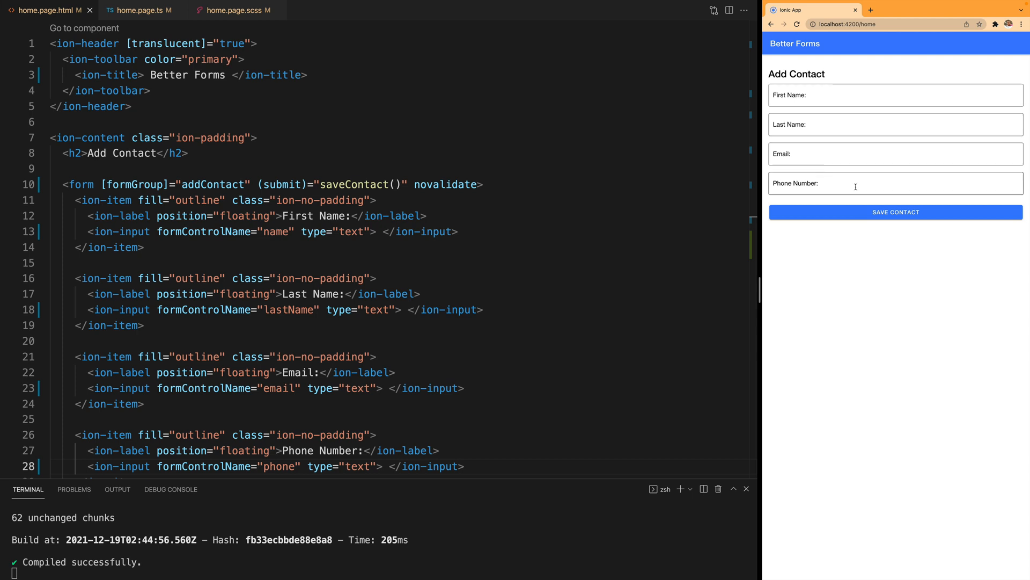
# Enter test digits and then '+1' in the preview's Phone Number field
pyautogui.click(895, 184)
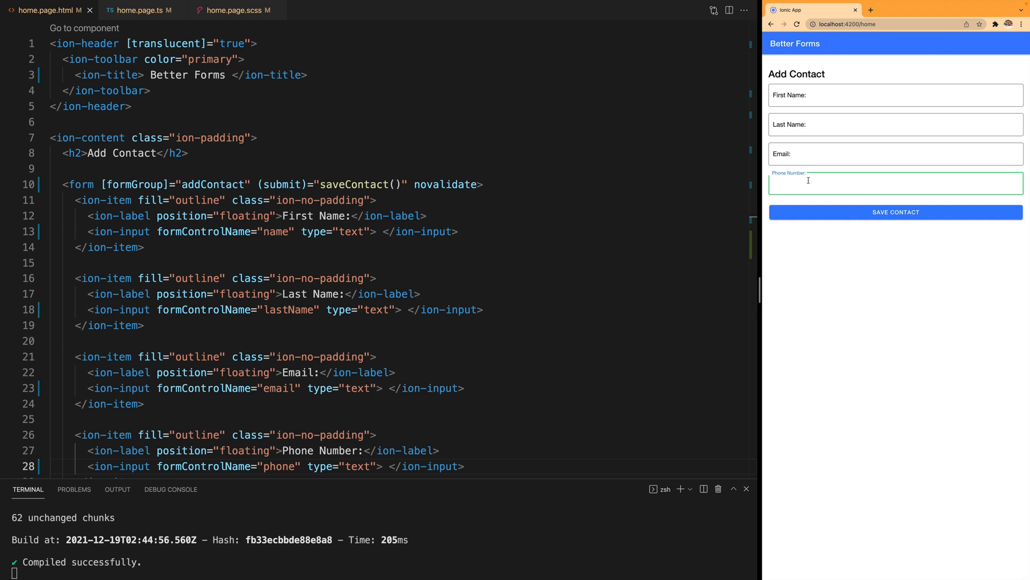
pyautogui.write('77')
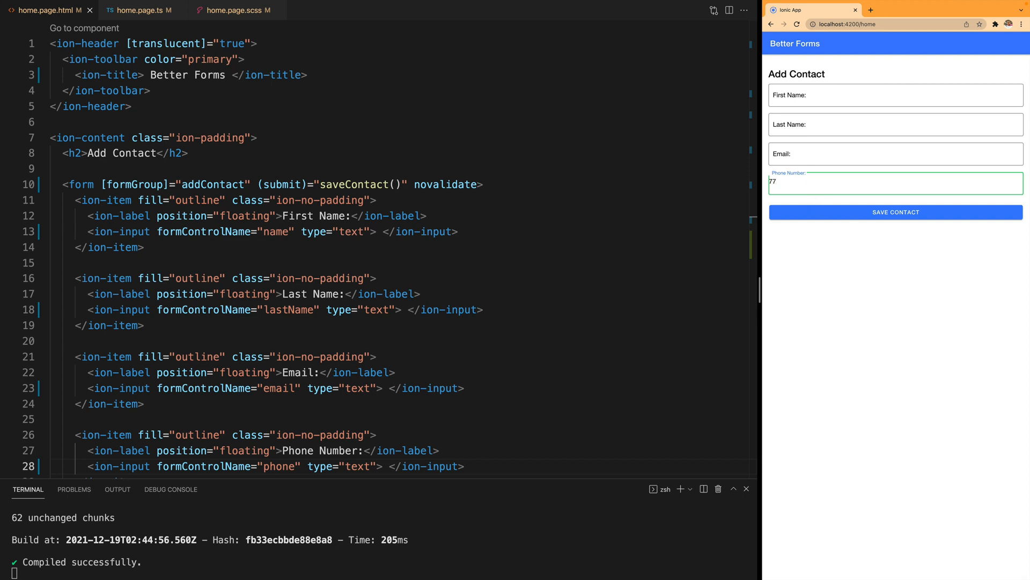
pyautogui.press('Backspace')
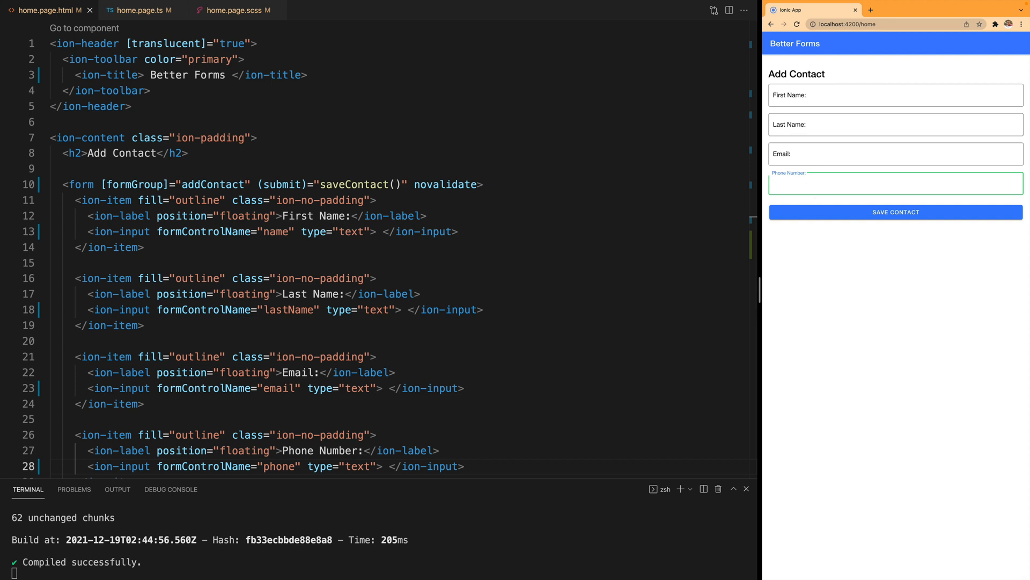
pyautogui.write('+1')
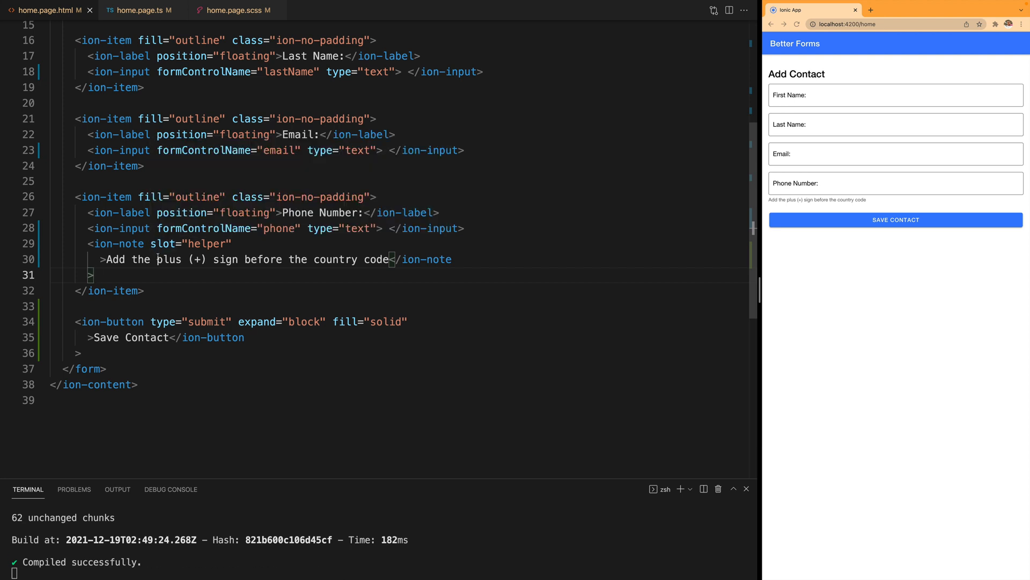
pyautogui.moveTo(693, 251)
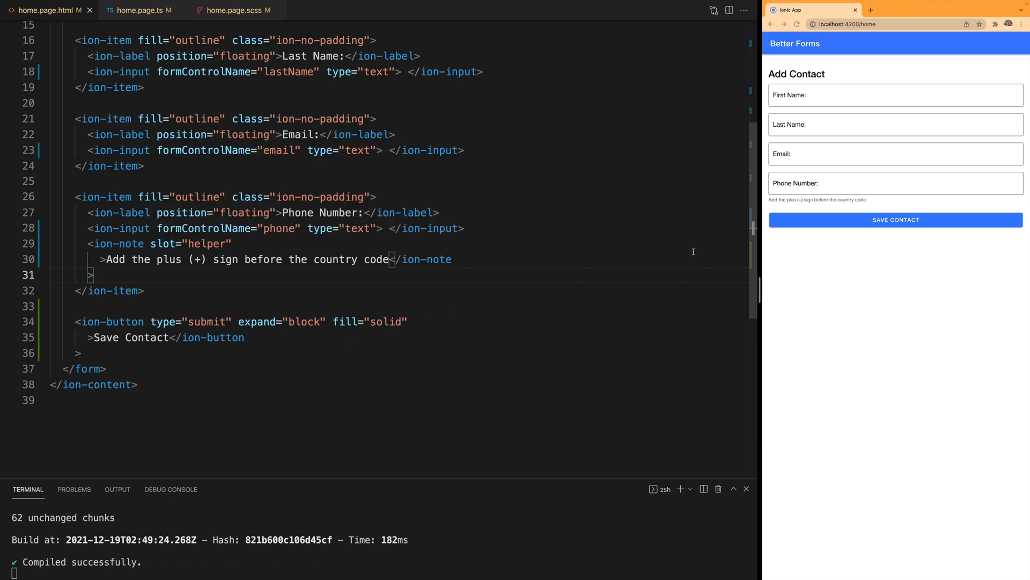
pyautogui.moveTo(786, 211)
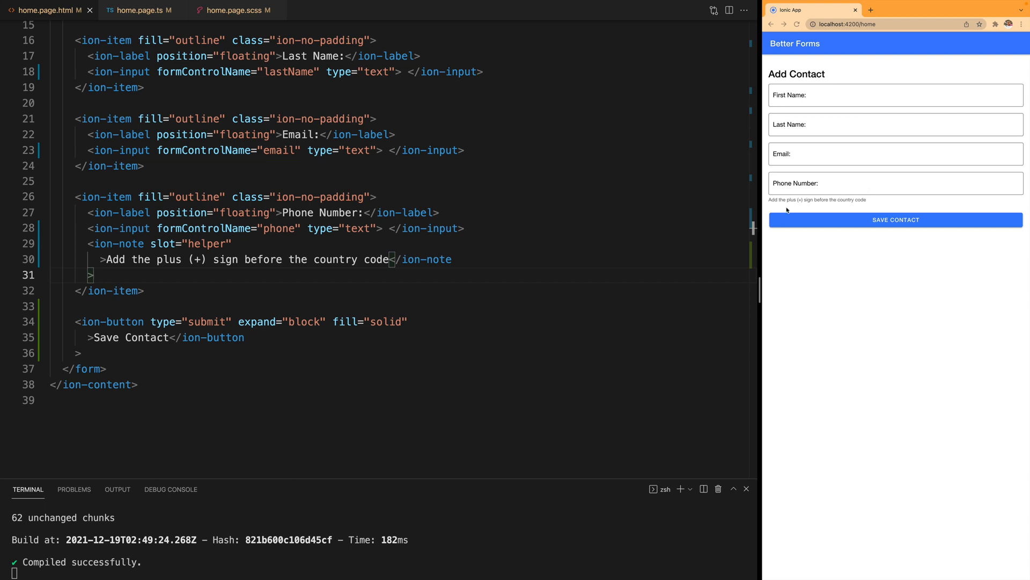
pyautogui.moveTo(846, 190)
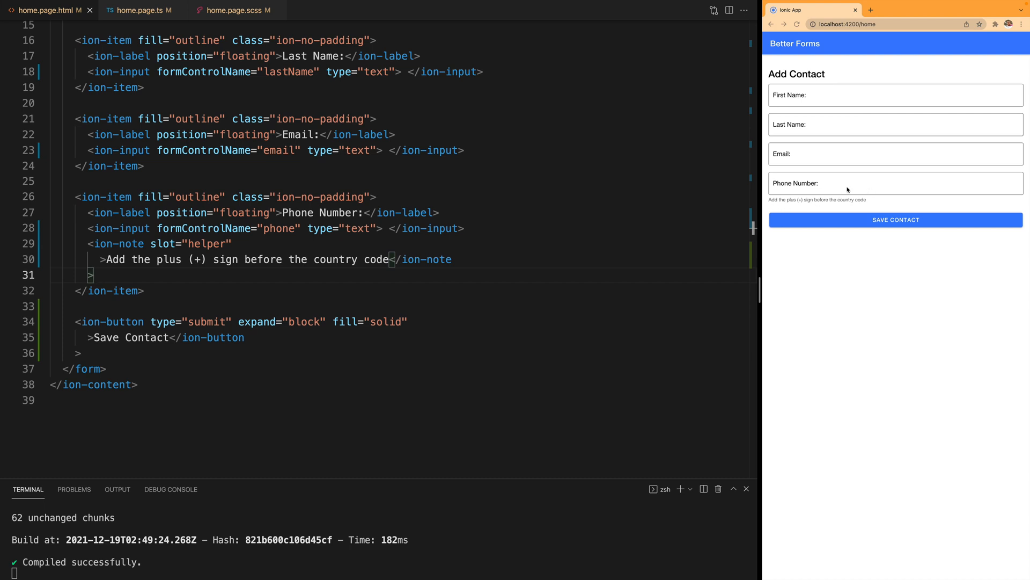
pyautogui.click(896, 182)
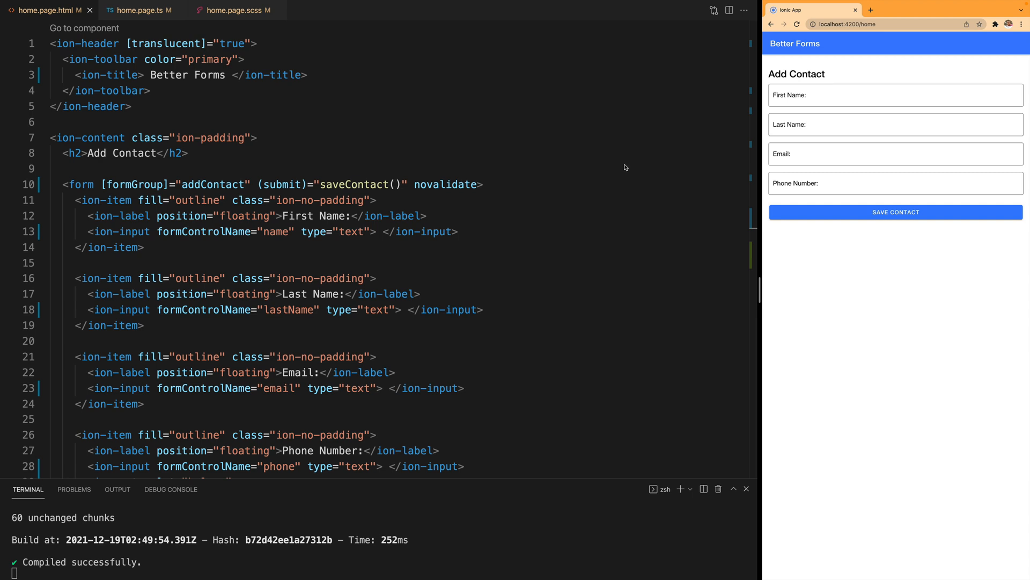
pyautogui.click(138, 9)
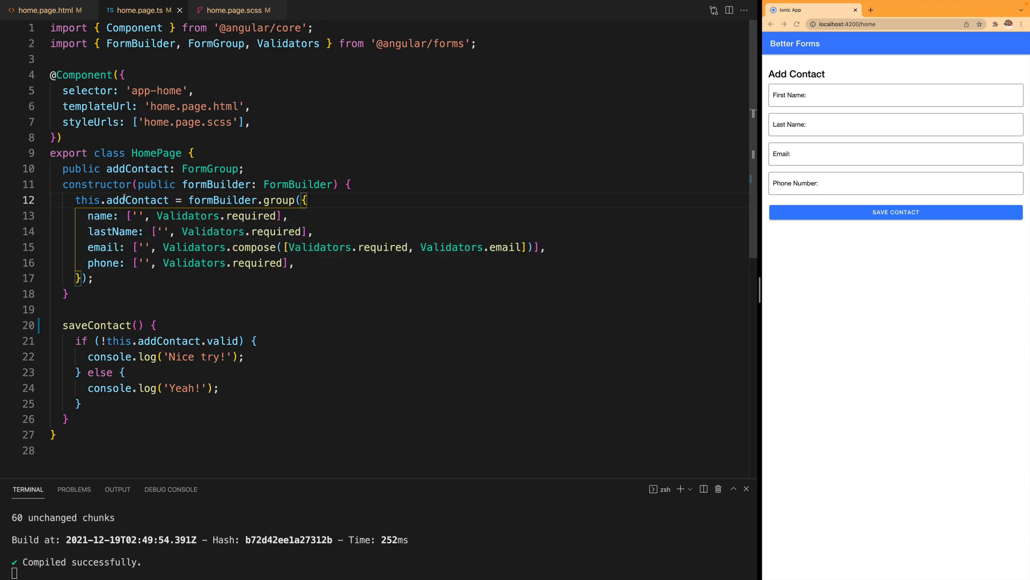
pyautogui.click(46, 9)
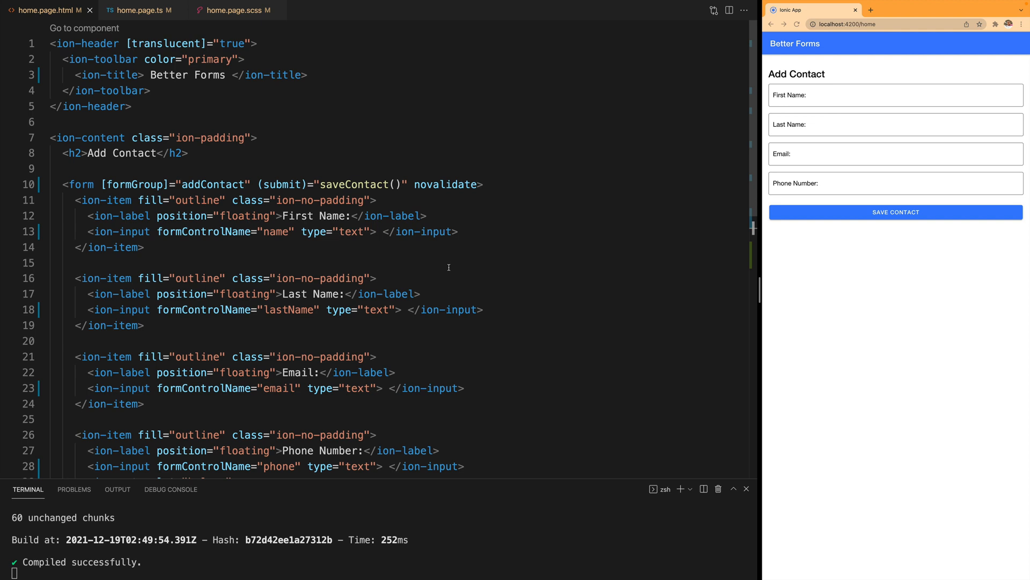
pyautogui.moveTo(626, 255)
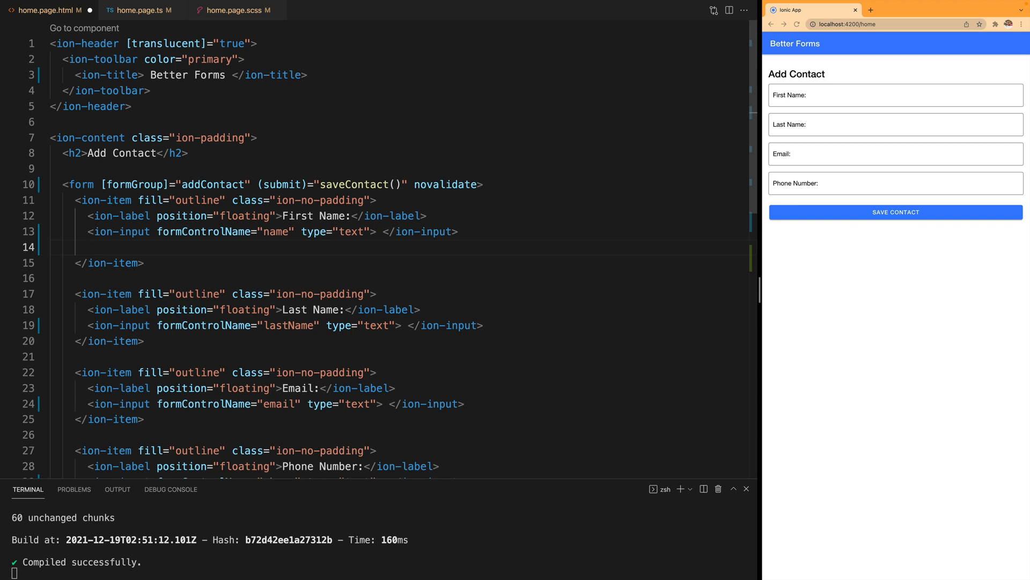
# Add the error note 'Your first name is required.' beneath the first name input
pyautogui.write('<ion-note slot="error">Your first name is required.</ion-note>')
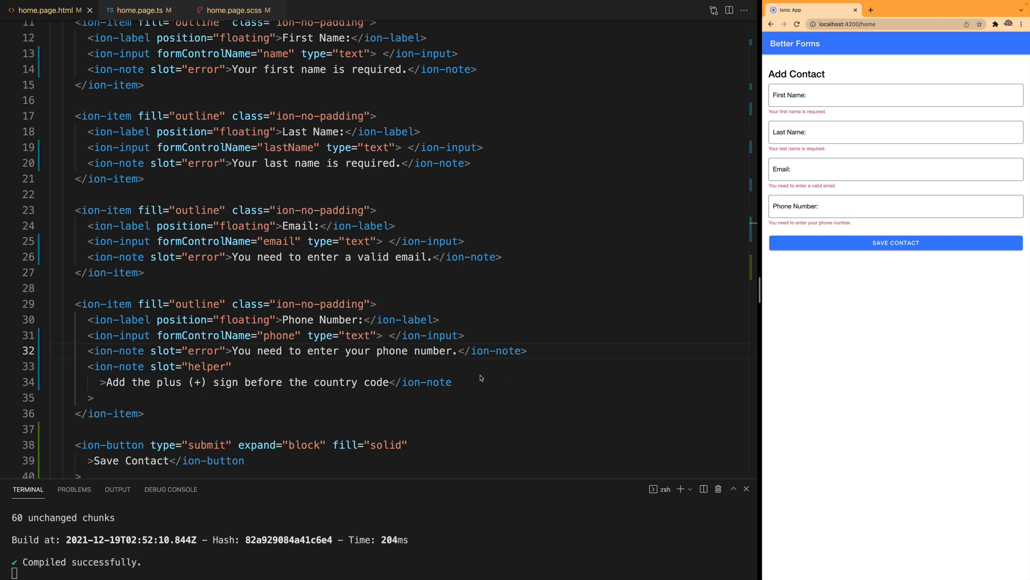
pyautogui.moveTo(898, 345)
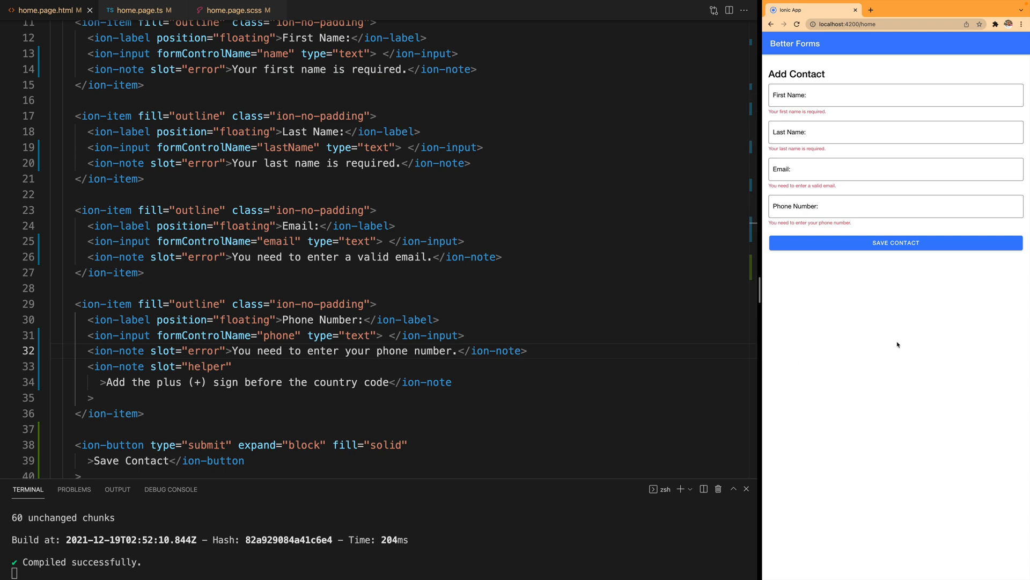
pyautogui.moveTo(891, 354)
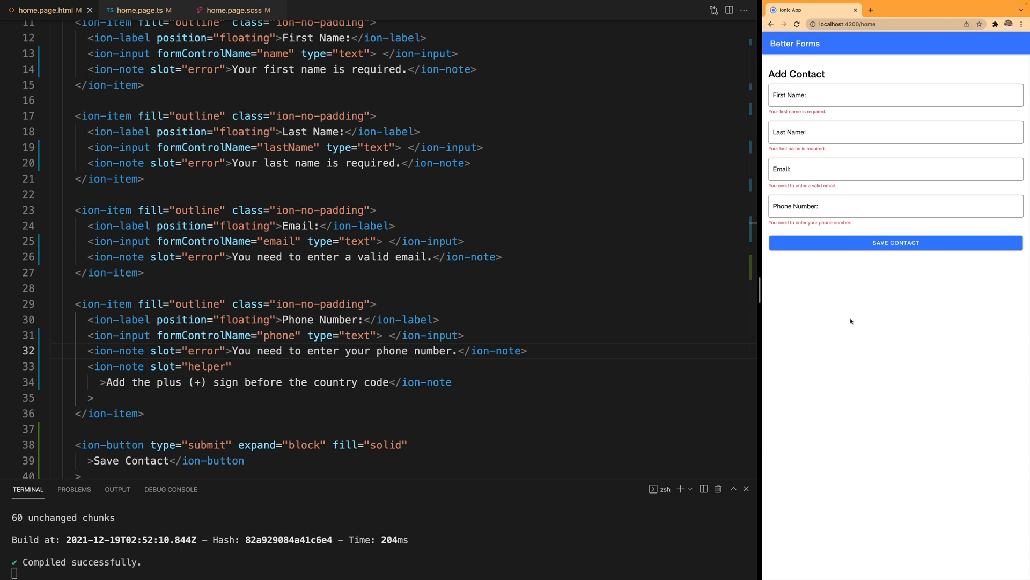
pyautogui.moveTo(843, 313)
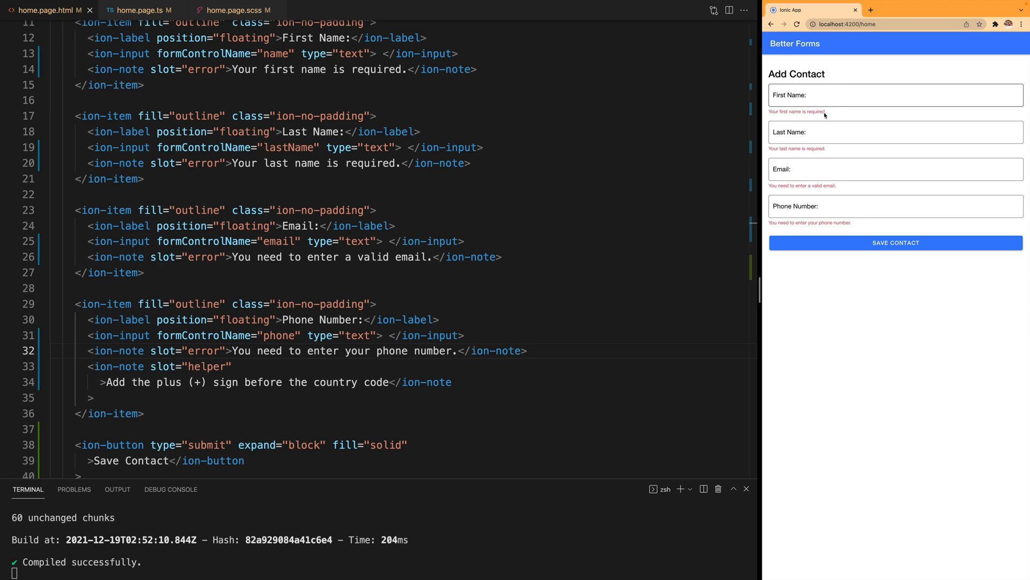
pyautogui.moveTo(846, 127)
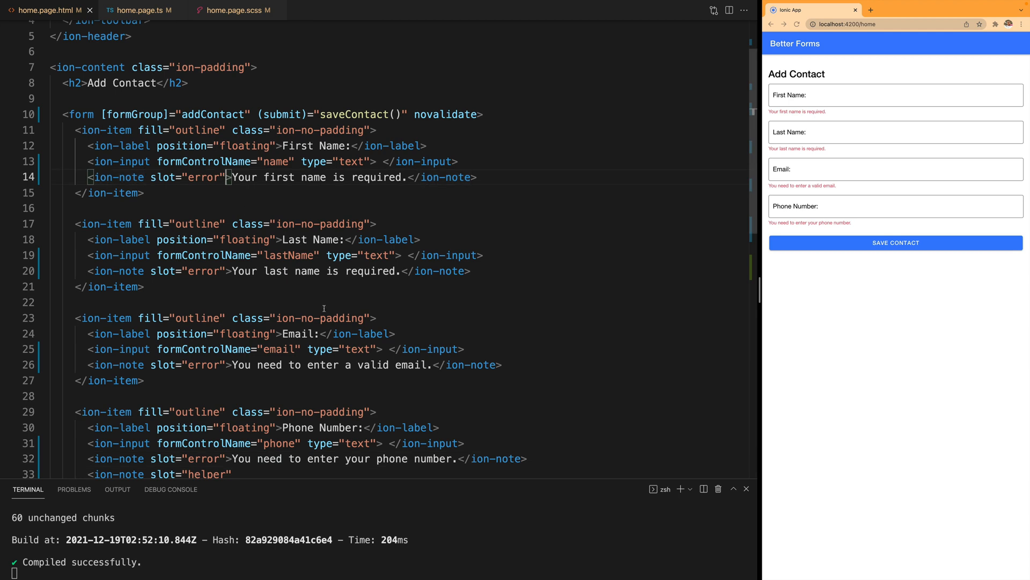
# Add *ngIf="!addContact.controls.name.valid && addContact.controls...touched" to the error note
pyautogui.write('*ngIF')
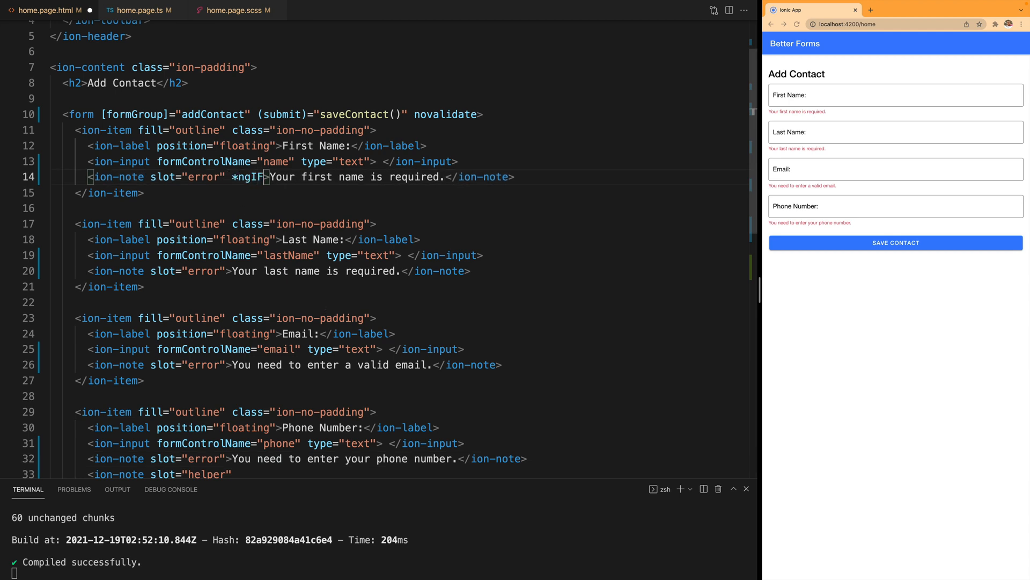
pyautogui.write('=""')
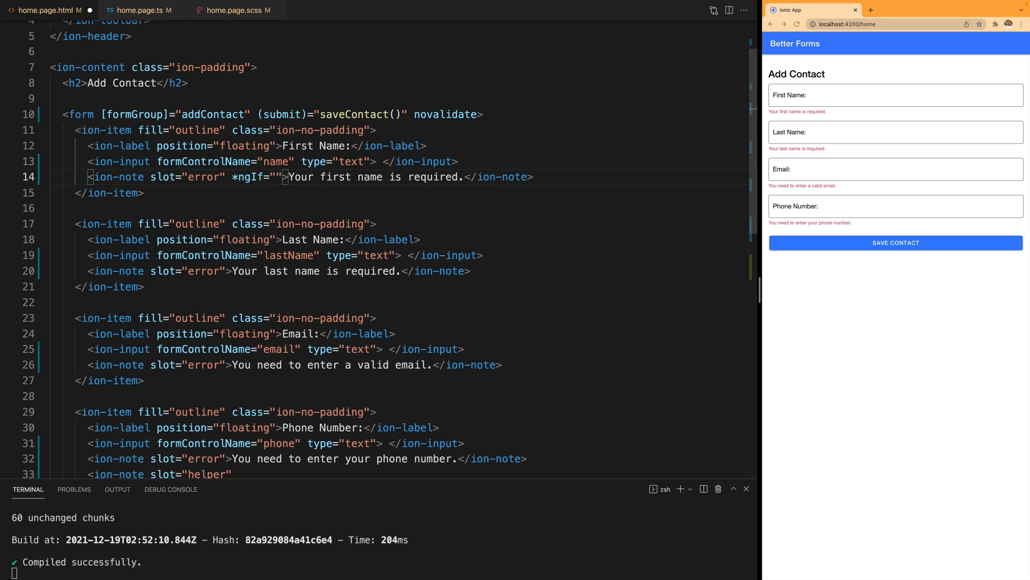
pyautogui.write('!addContact.controls.name.valid')
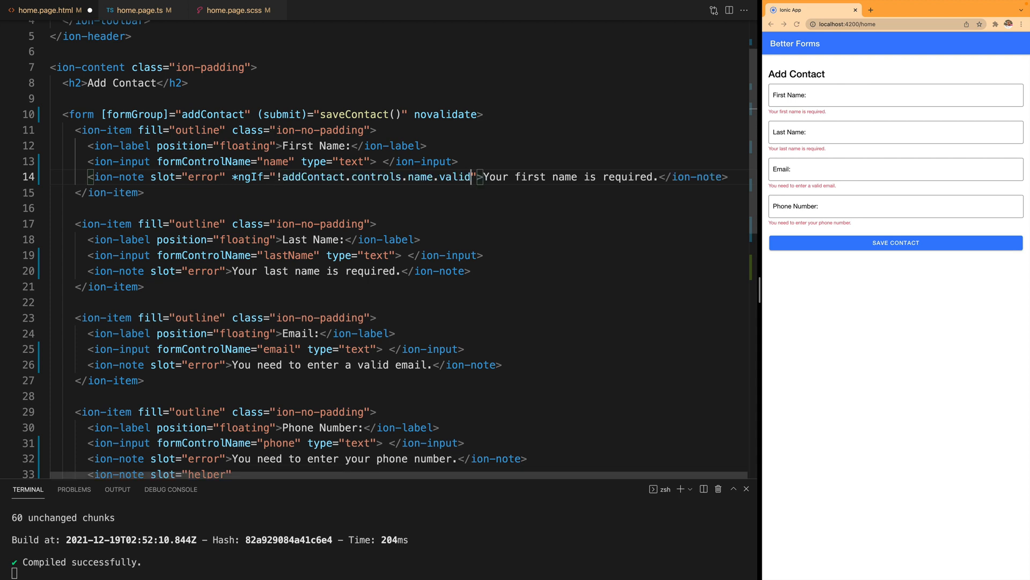
pyautogui.write('&&')
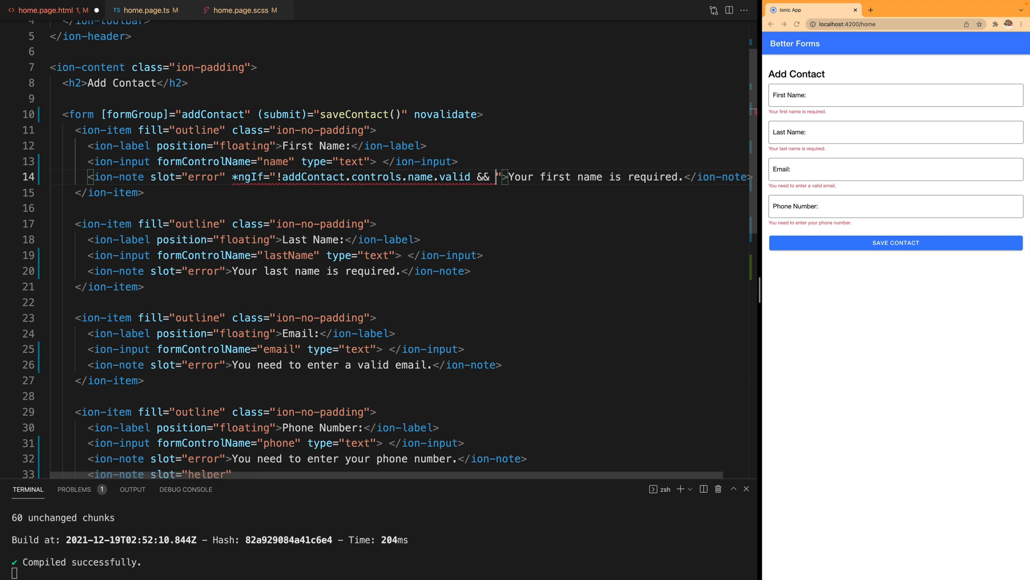
pyautogui.write('addContact.contro')
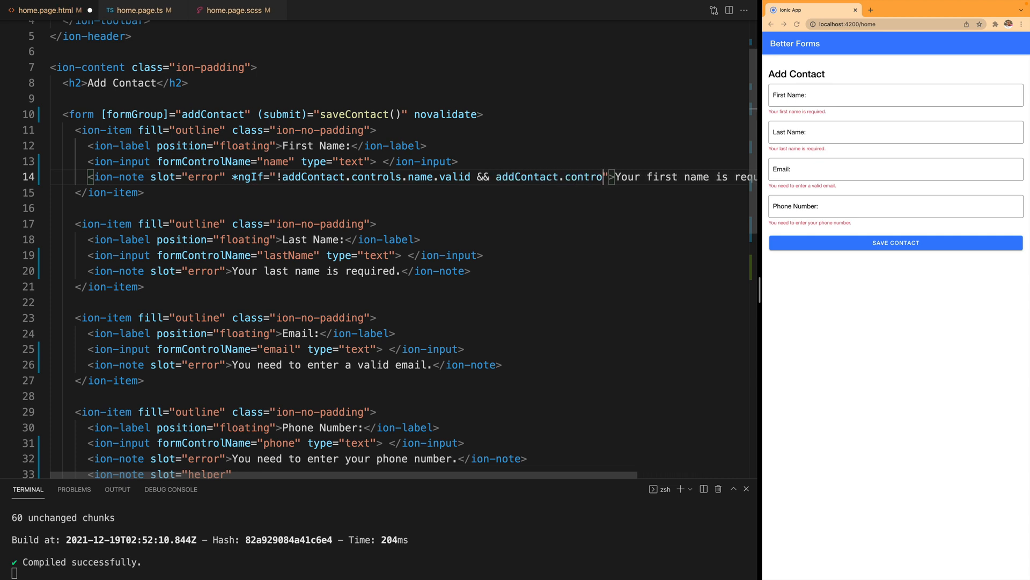
pyautogui.write('.touched"')
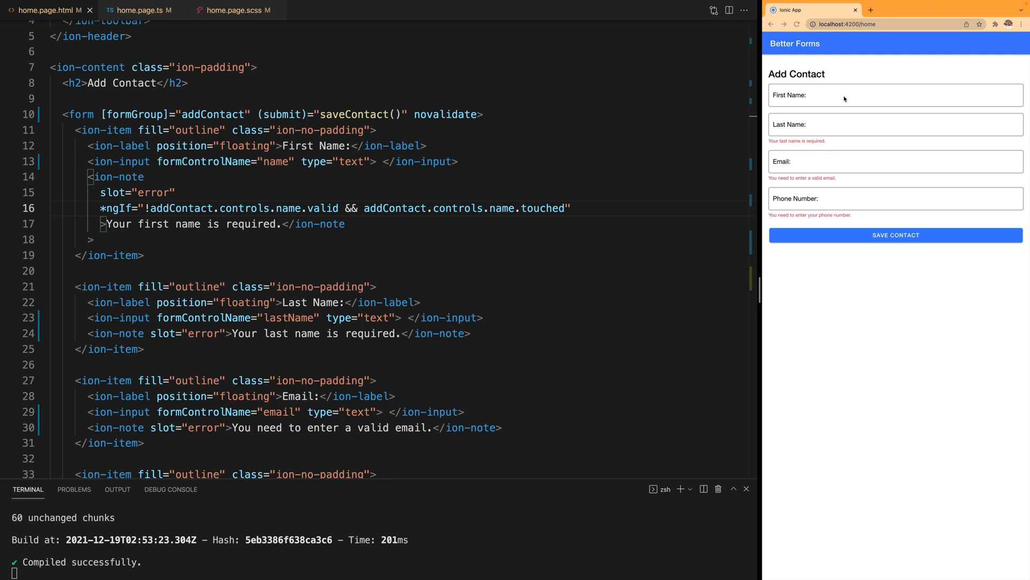
# Touch First Name in the preview, save to reformat, and check the error notes
pyautogui.click(896, 94)
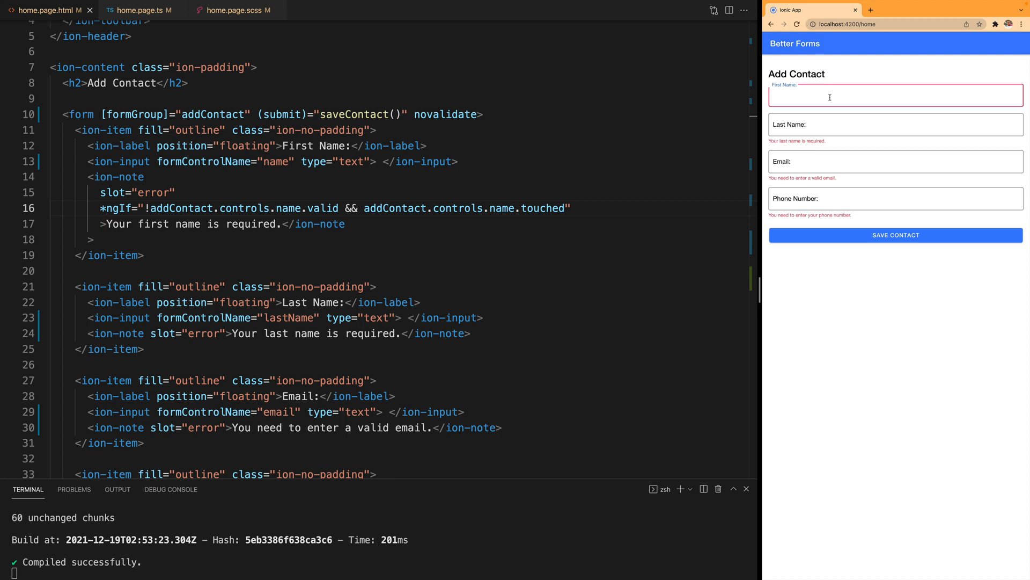
pyautogui.click(895, 124)
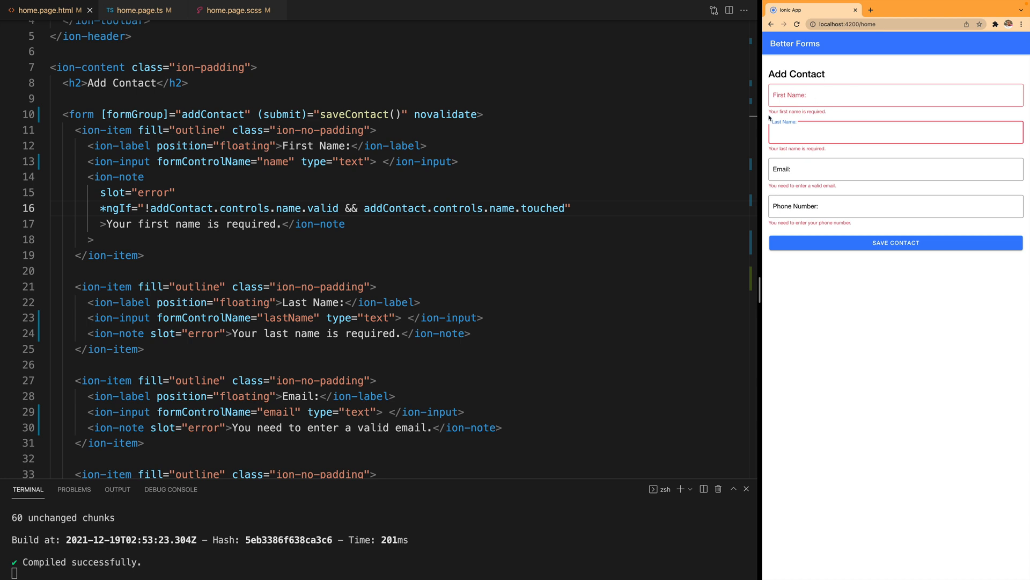
pyautogui.moveTo(153, 220)
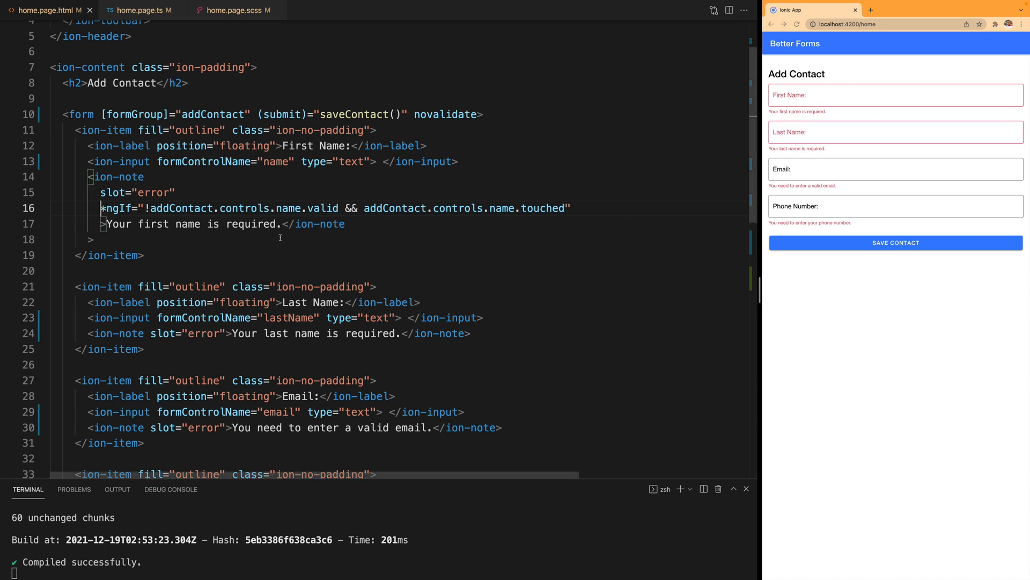
pyautogui.scroll(-3)
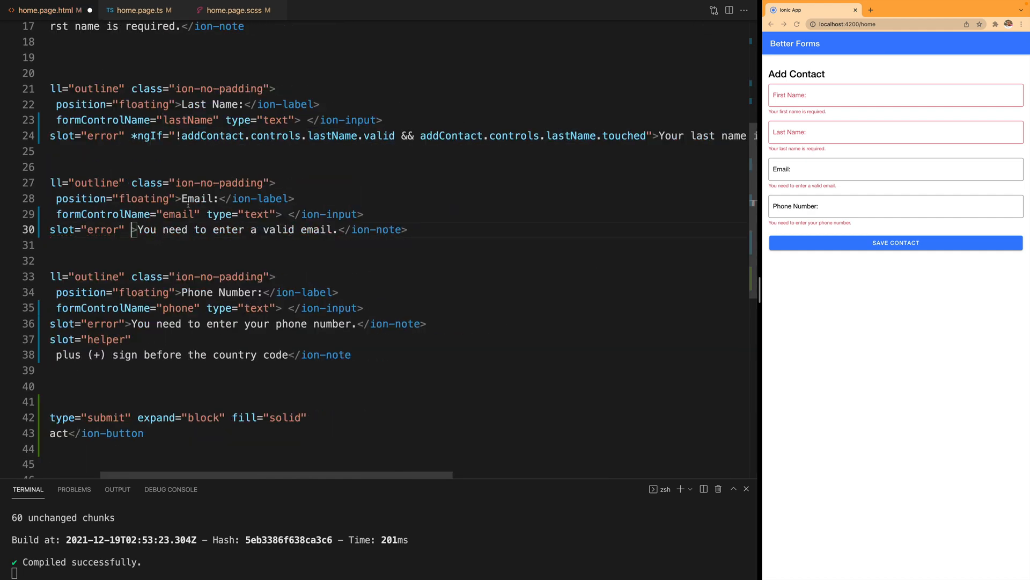
pyautogui.press('cmd+s')
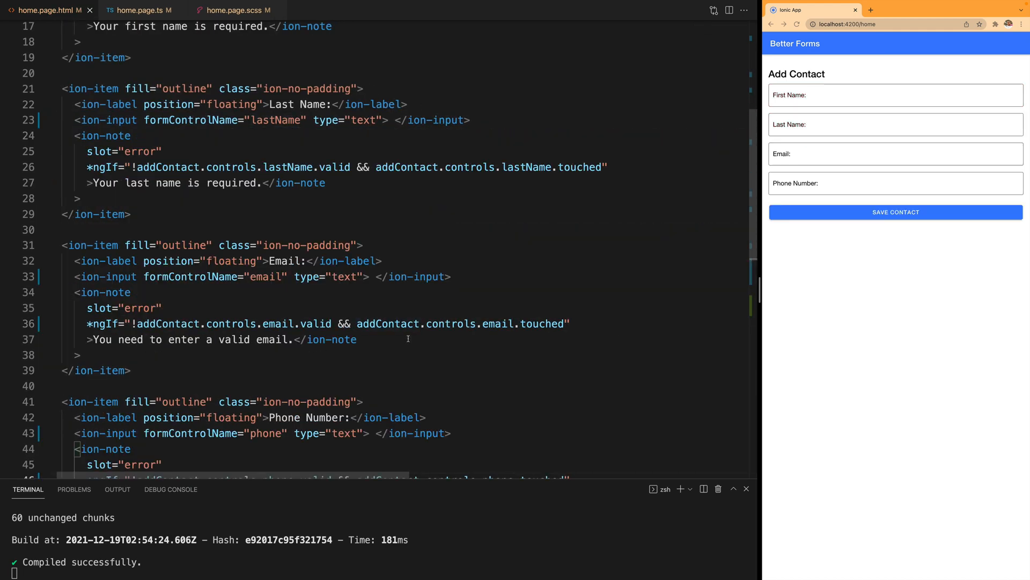
pyautogui.click(895, 124)
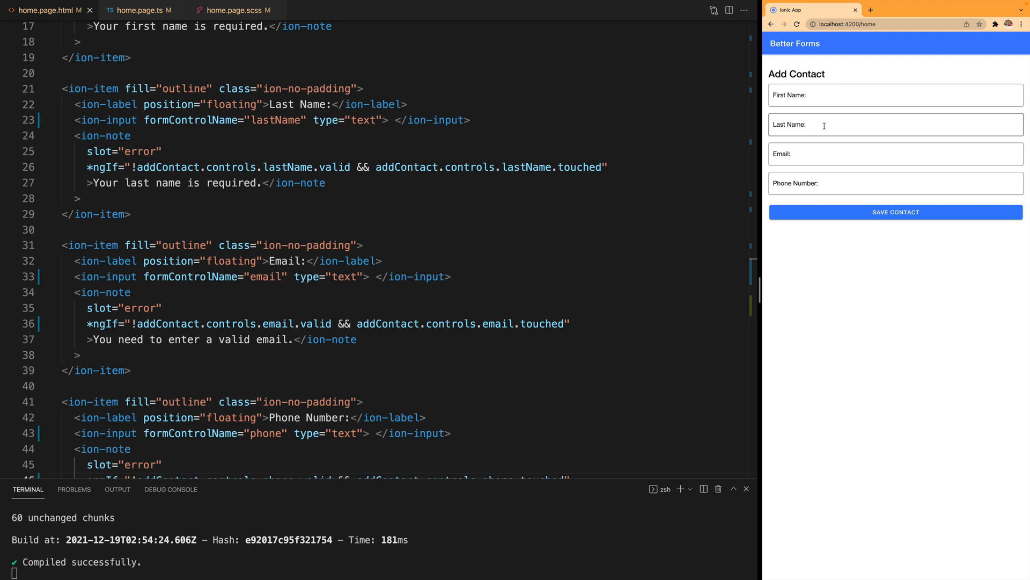
pyautogui.click(896, 95)
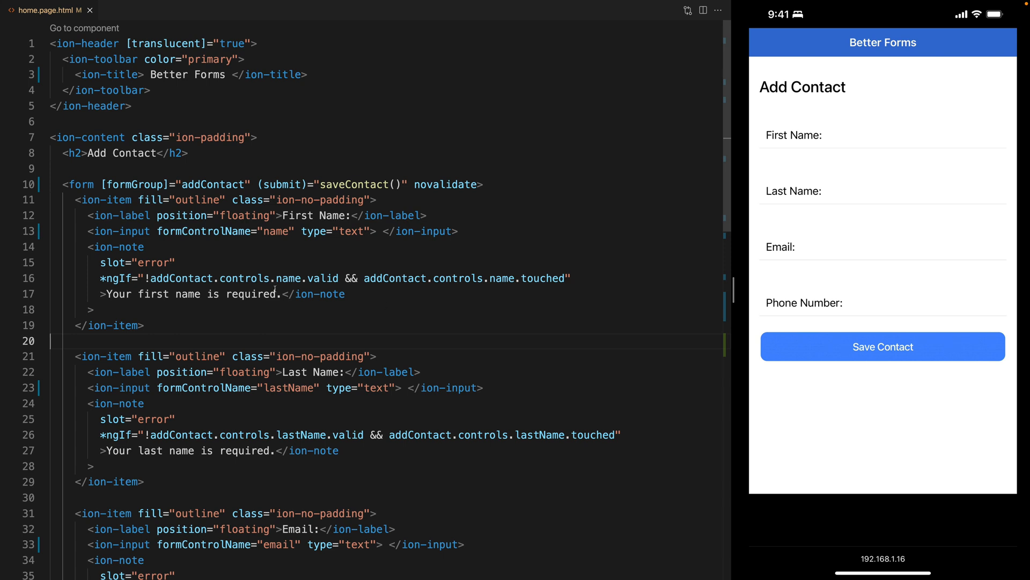
pyautogui.moveTo(207, 262)
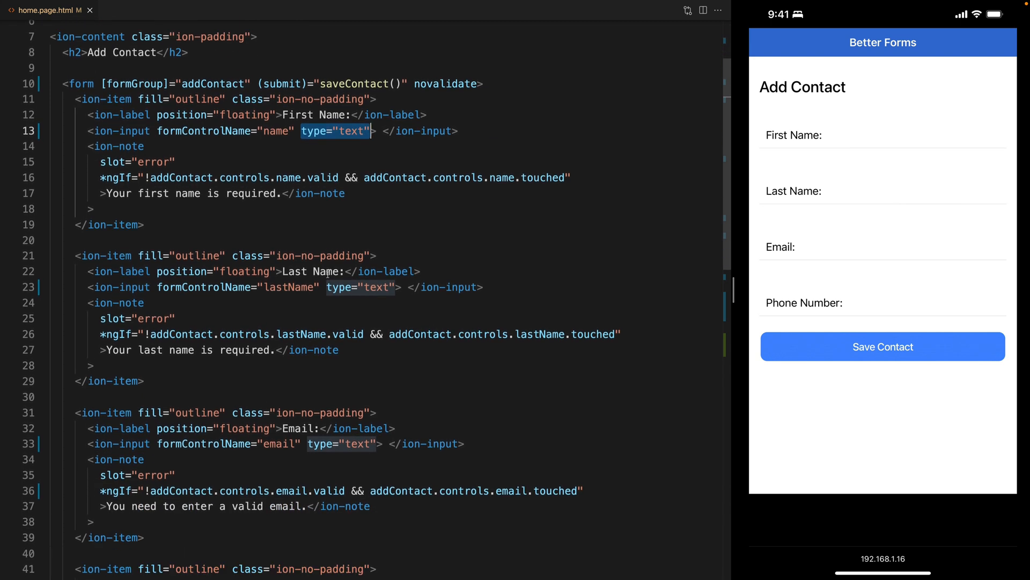
# Set the email ion-input to type="email" and the phone ion-input to type="tel"
pyautogui.scroll(-3)
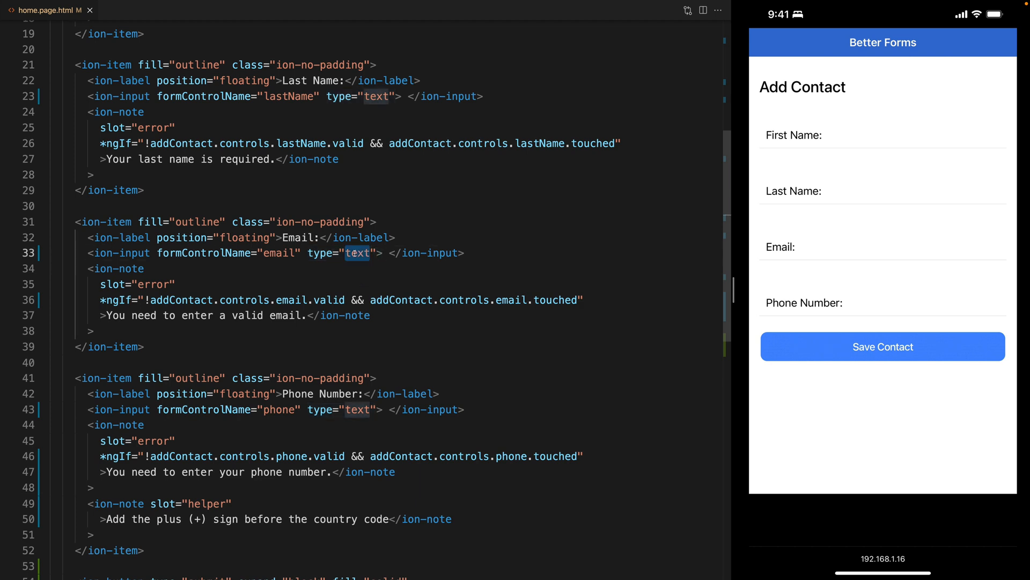
pyautogui.write('email')
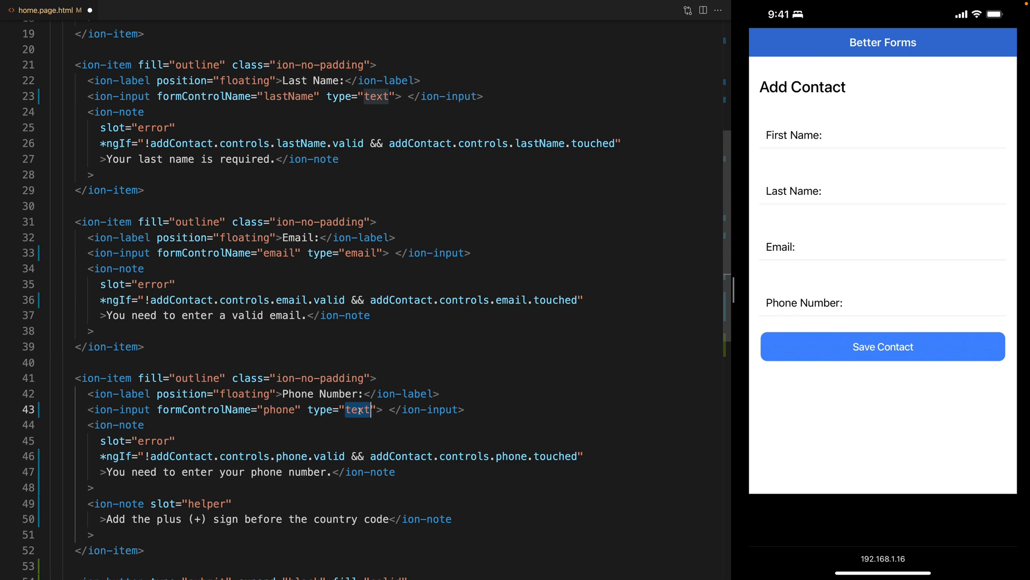
pyautogui.write('tel')
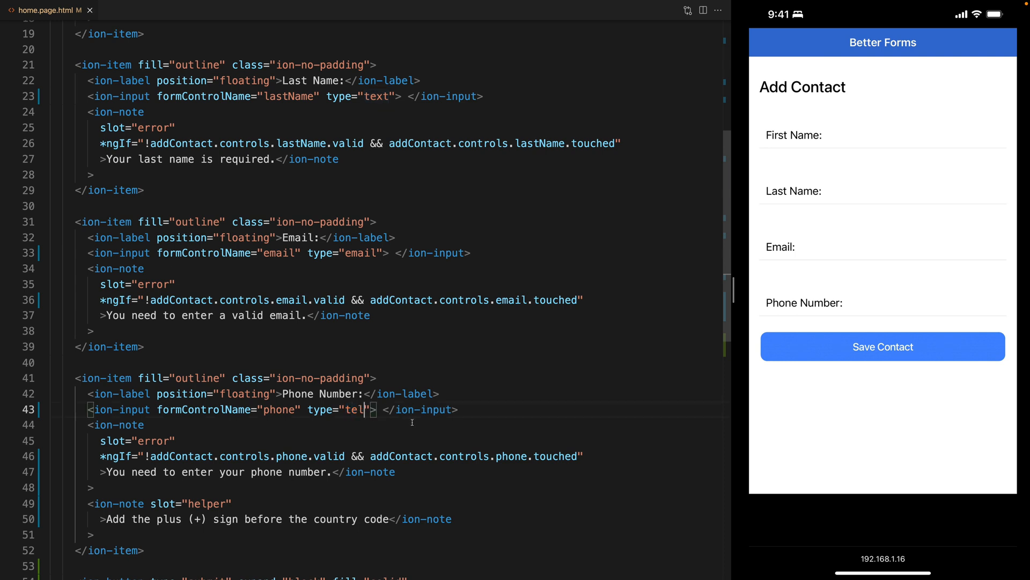
pyautogui.click(882, 233)
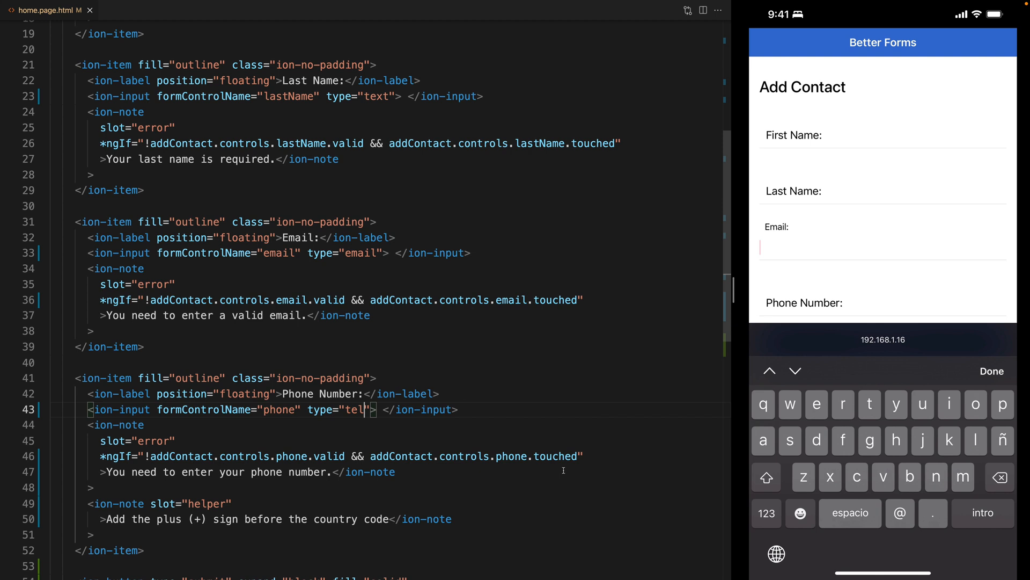
# Type '@@@@@' in Email, dismiss the keyboard, then tap Phone Number for its keypad
pyautogui.write('@@@@@')
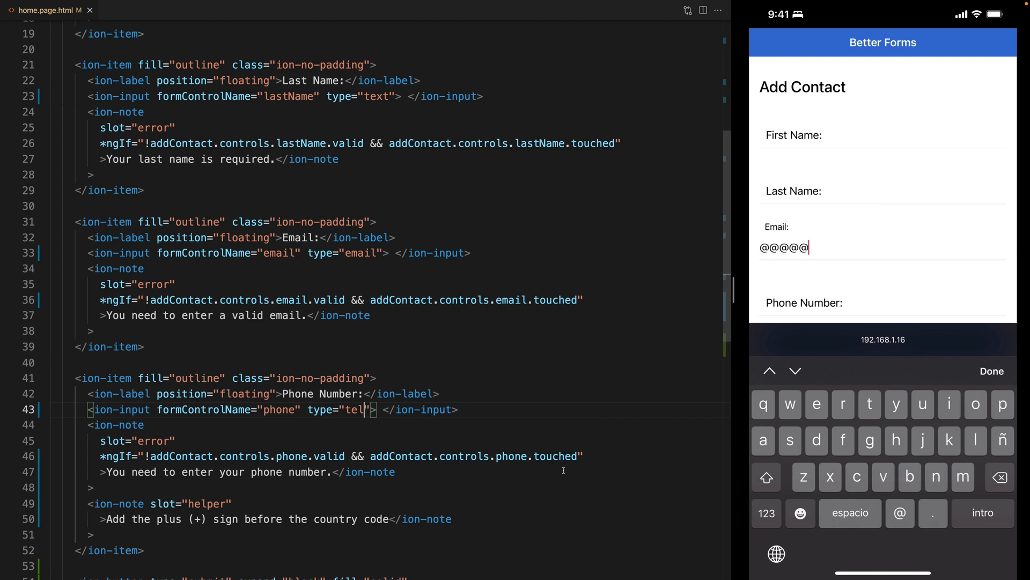
pyautogui.press('backspace')
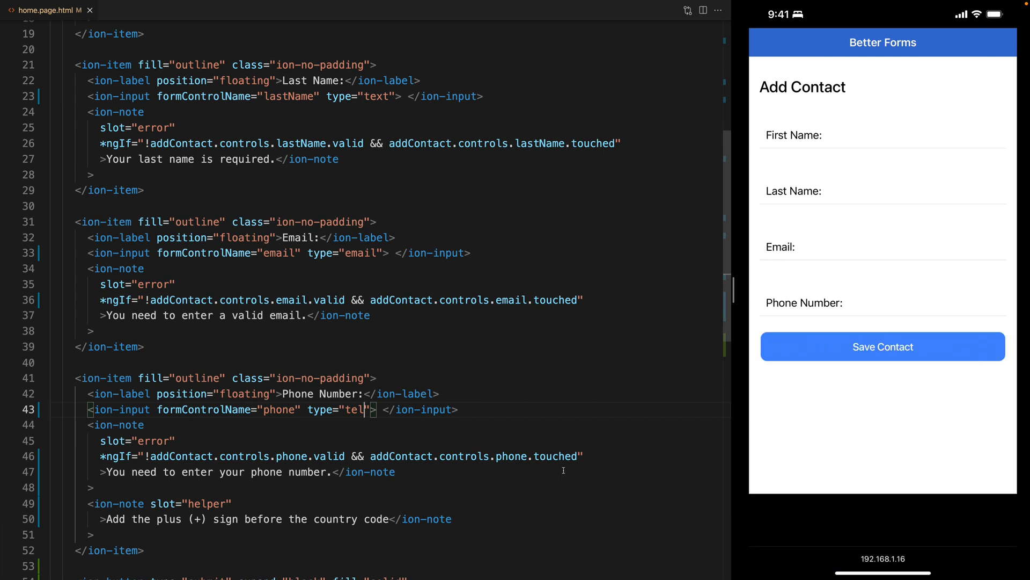
pyautogui.click(882, 303)
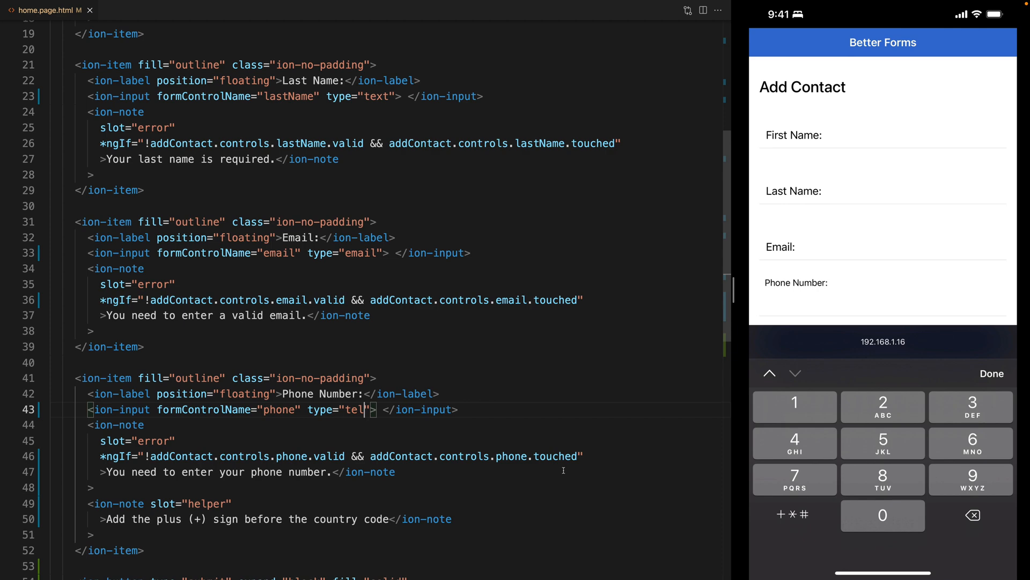
pyautogui.click(883, 302)
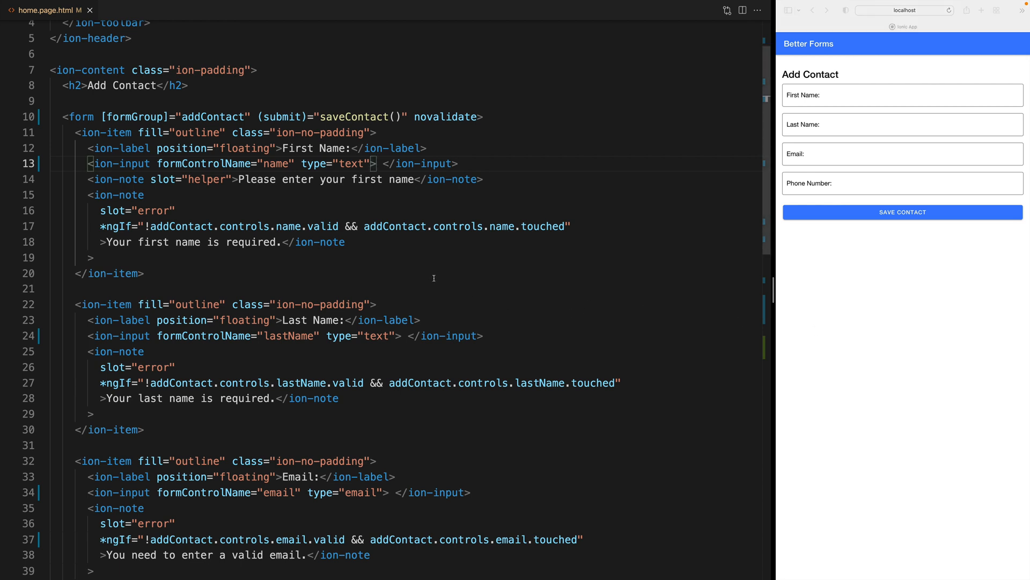
pyautogui.moveTo(491, 317)
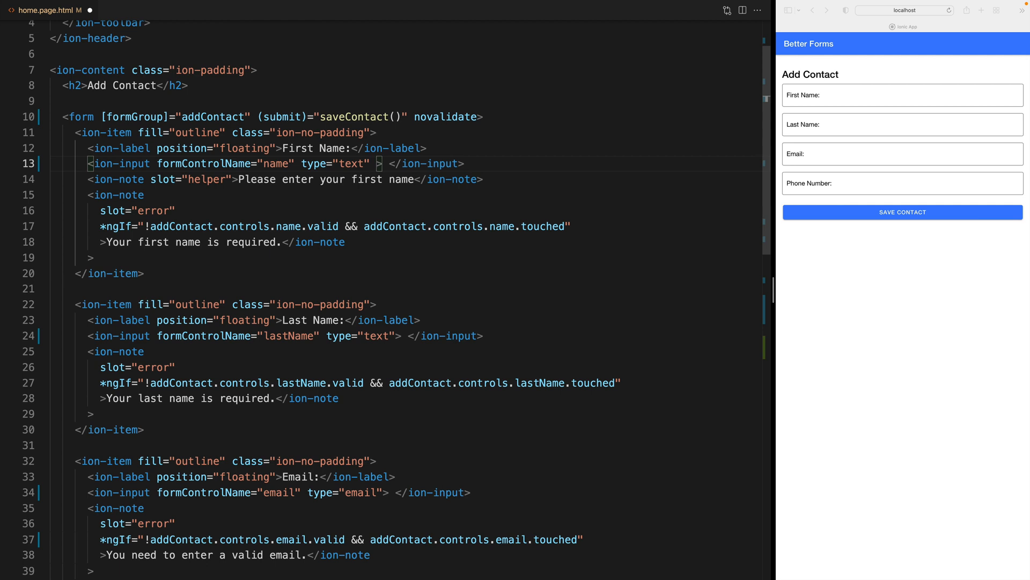
# Give the first name input autocomplete="given-name"
pyautogui.write('autocomplete=""')
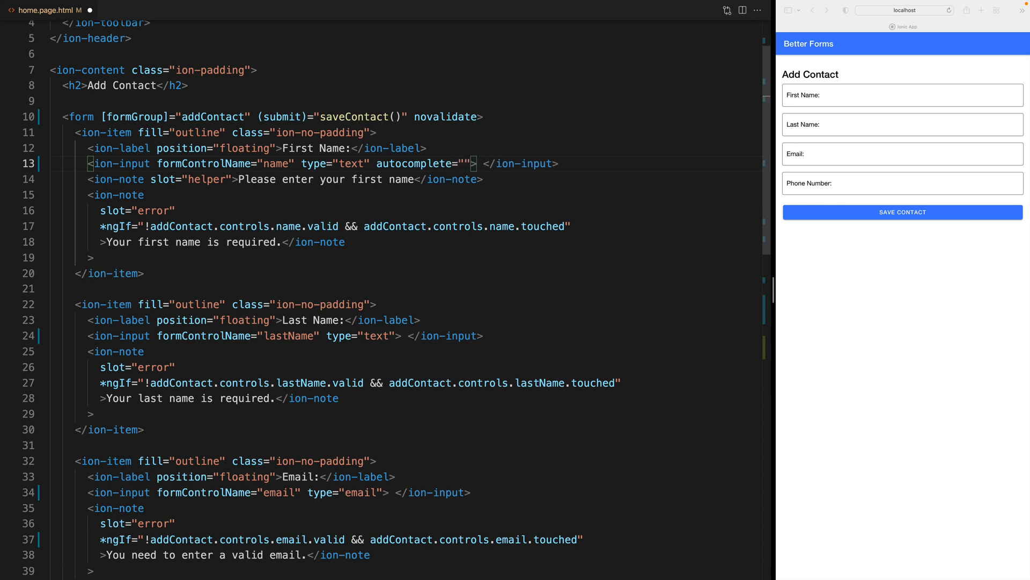
pyautogui.write('given-name')
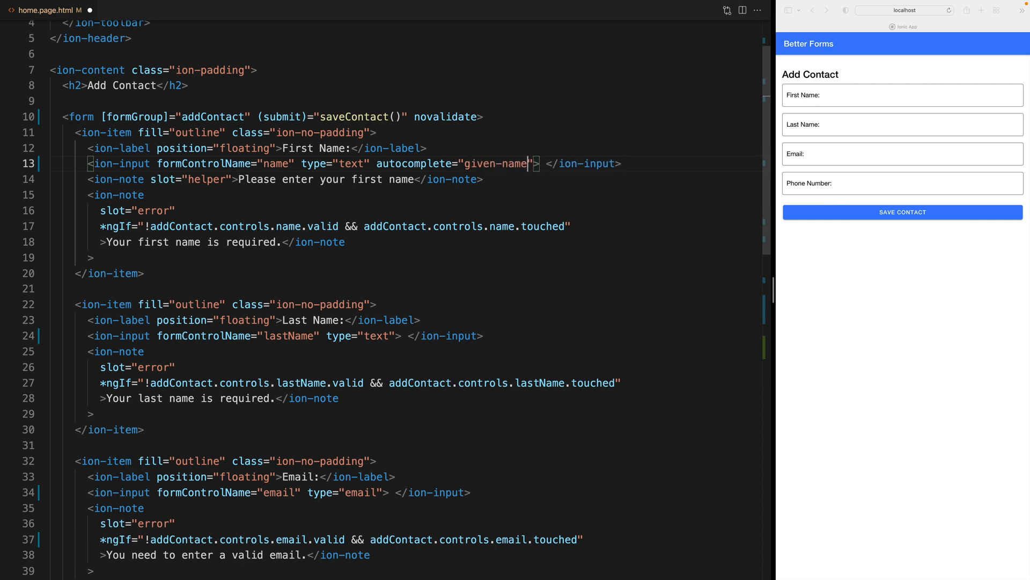
pyautogui.press('Enter')
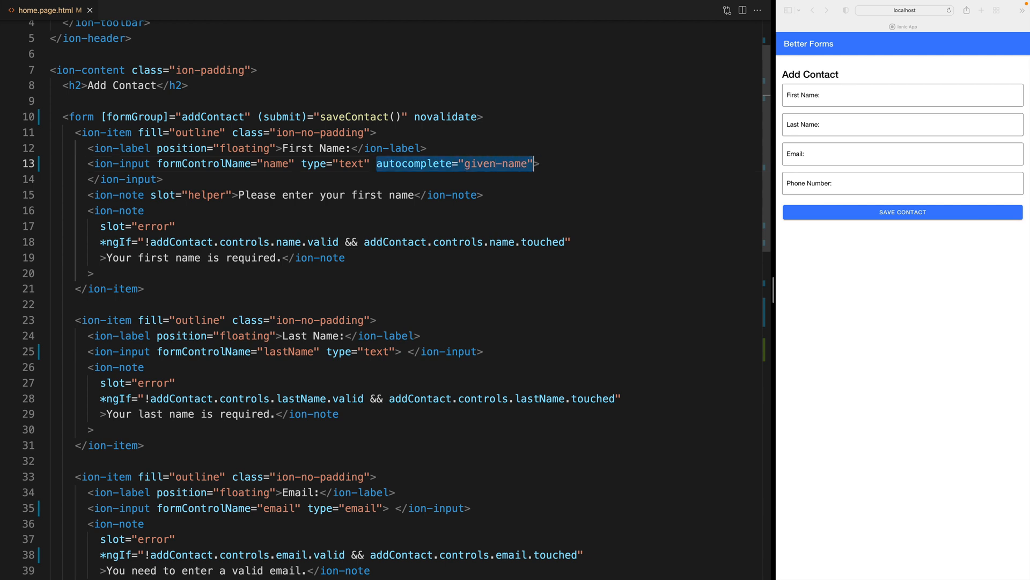
# Add family-name, email and tel autocomplete values to the remaining three inputs
pyautogui.scroll(-3)
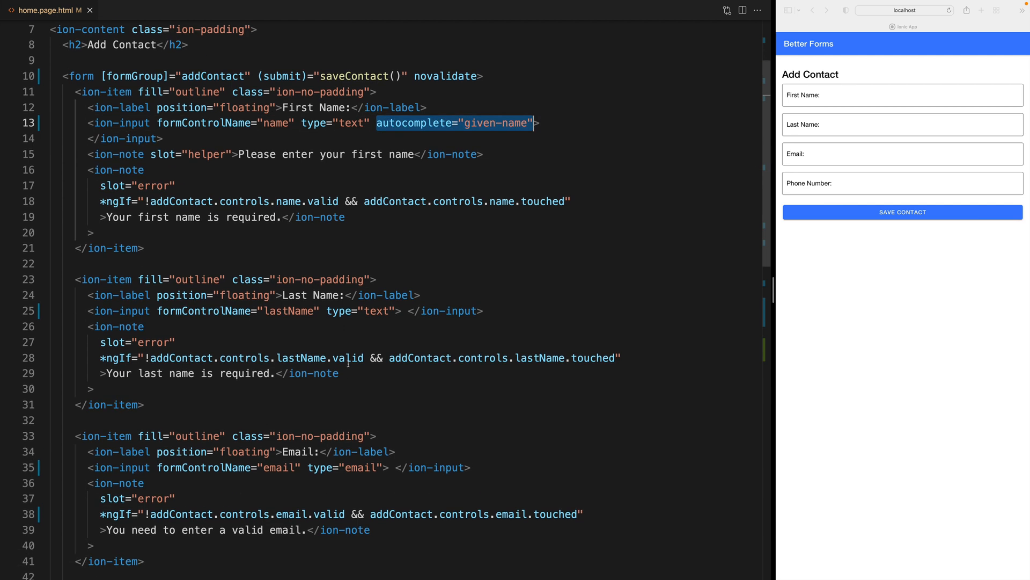
pyautogui.write('autocomplete="given-name"')
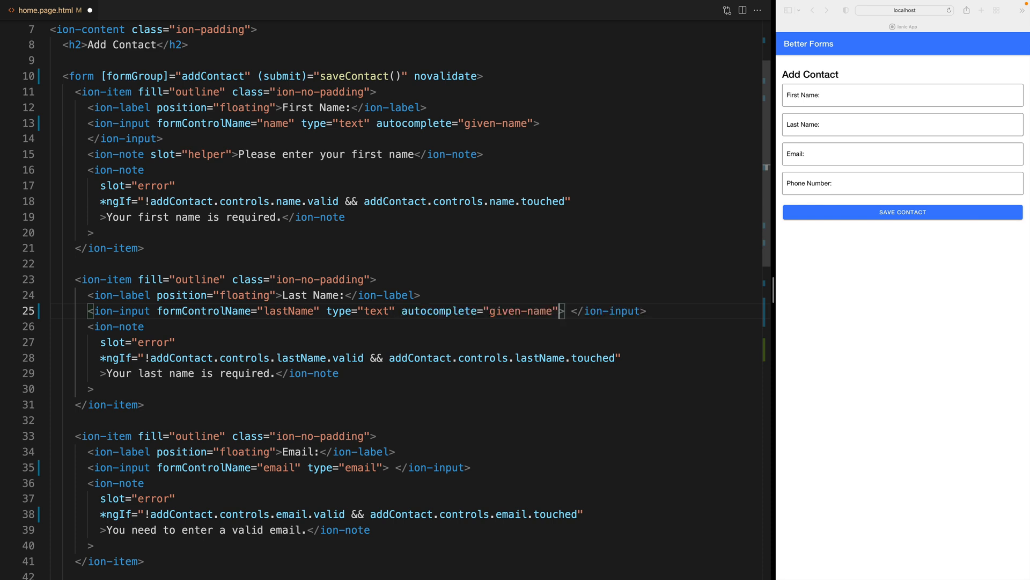
pyautogui.doubleClick(504, 311)
pyautogui.write('family')
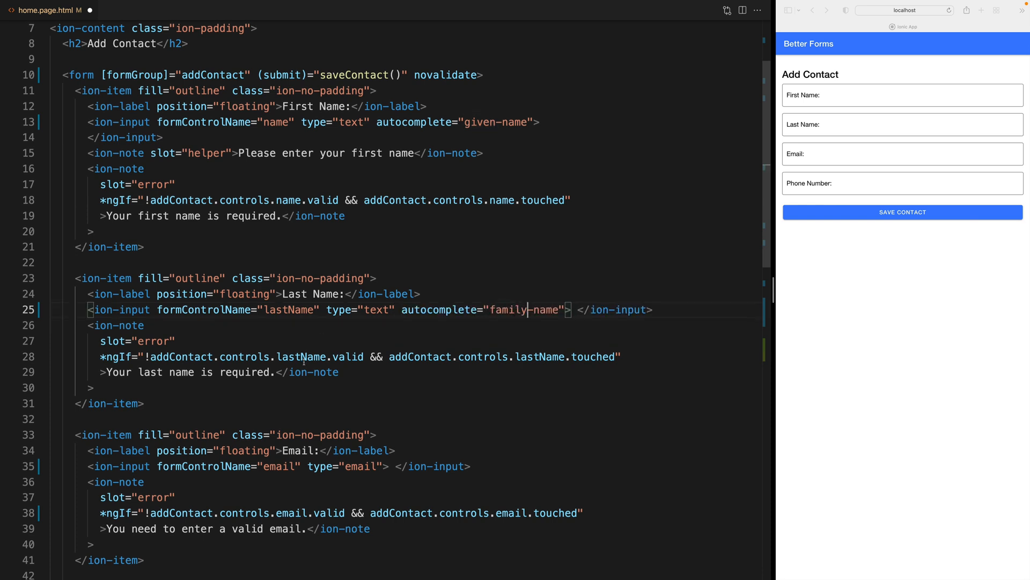
pyautogui.scroll(-3)
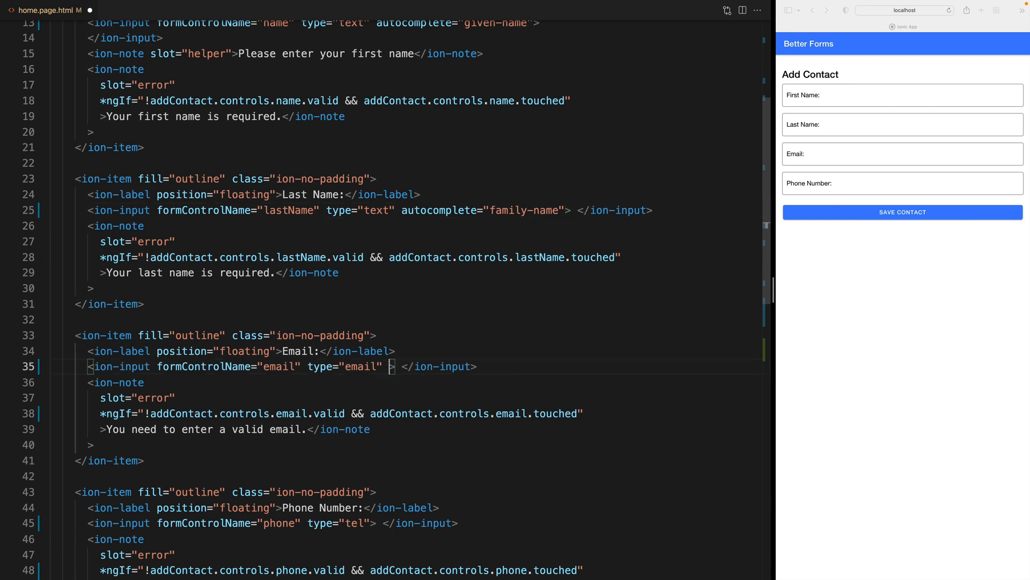
pyautogui.write('autocomplete="given-name"')
pyautogui.write('autocomplete="email')
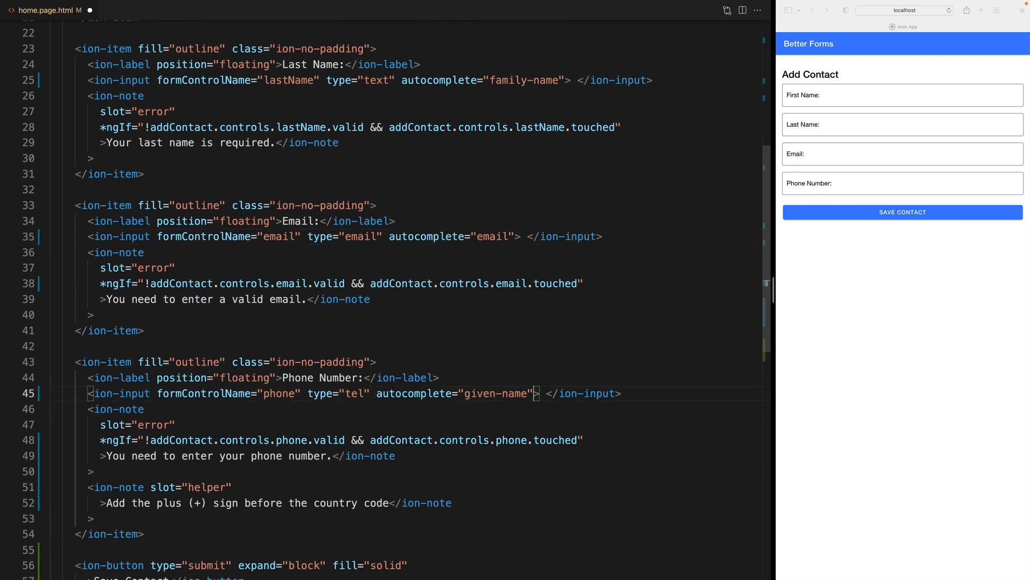
pyautogui.write('tel')
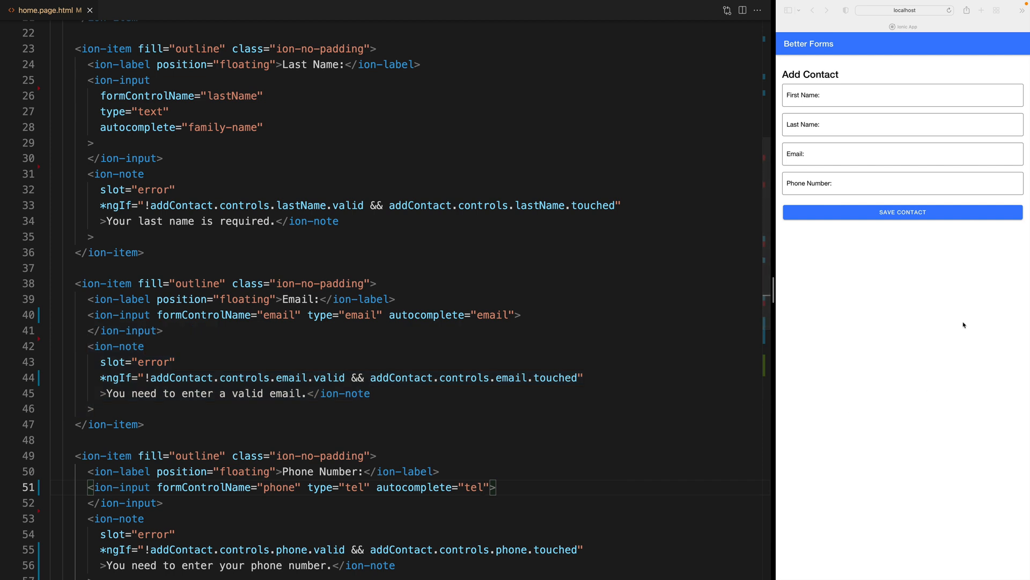
pyautogui.click(902, 94)
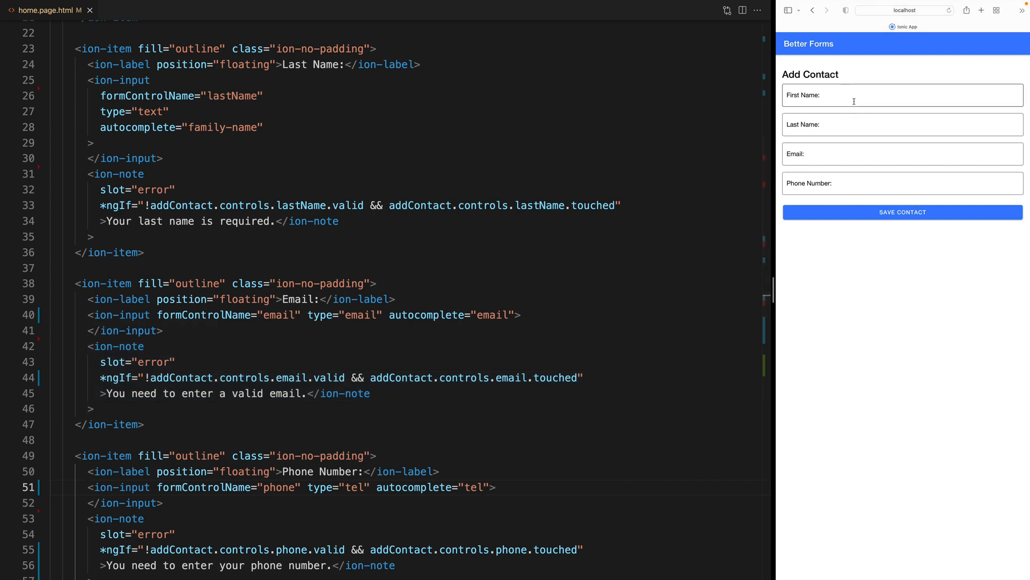
# Autofill the form from the saved contact via the First Name field's suggestions
pyautogui.click(901, 95)
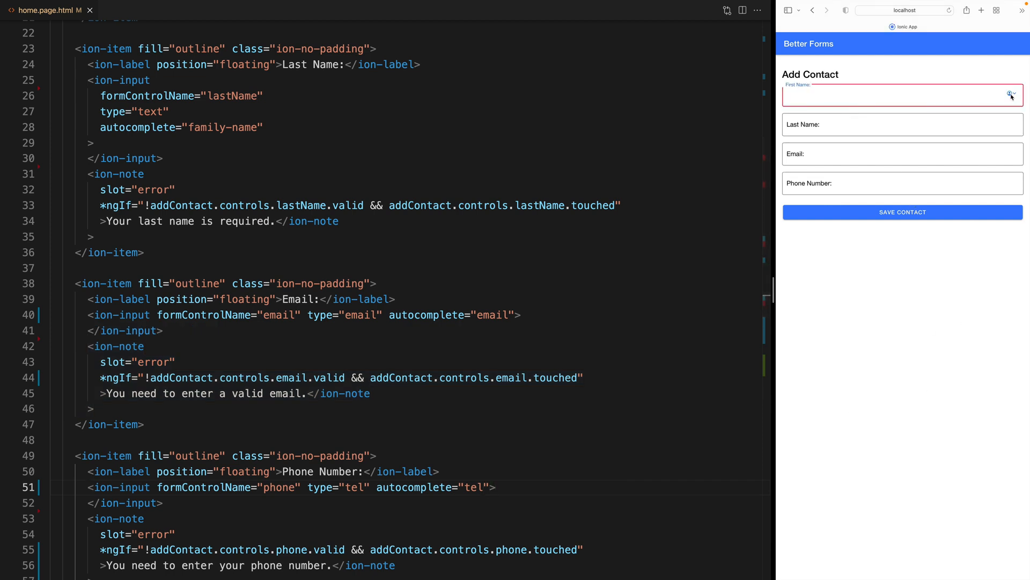
pyautogui.click(902, 96)
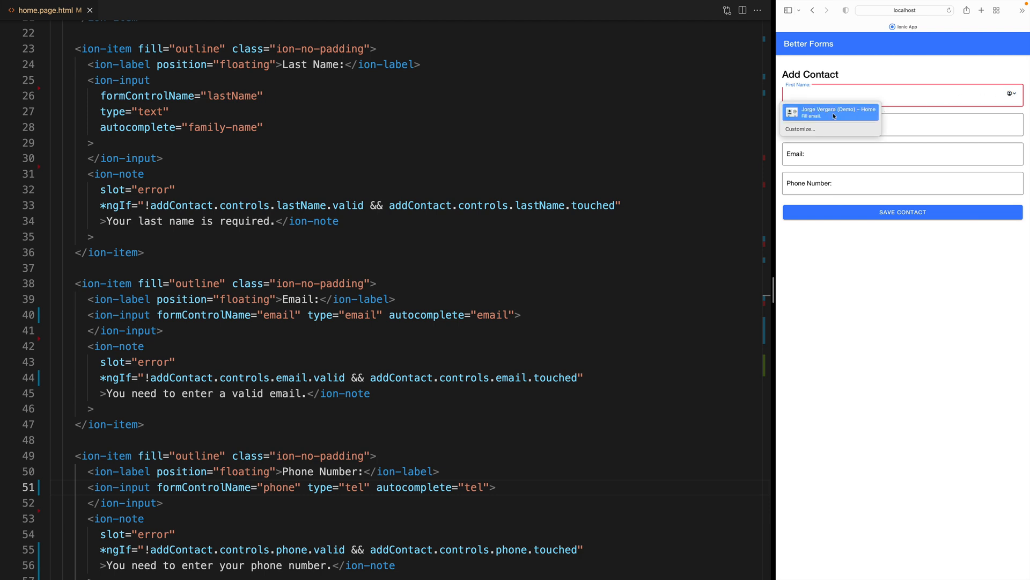
pyautogui.click(831, 113)
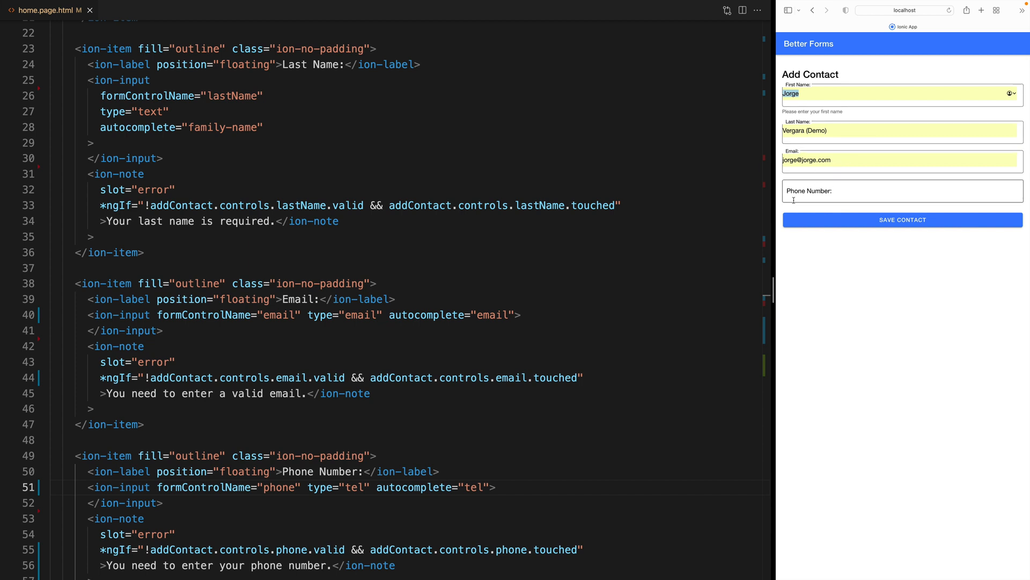
# Fill Phone Number with the suggested saved number 555333333
pyautogui.click(902, 190)
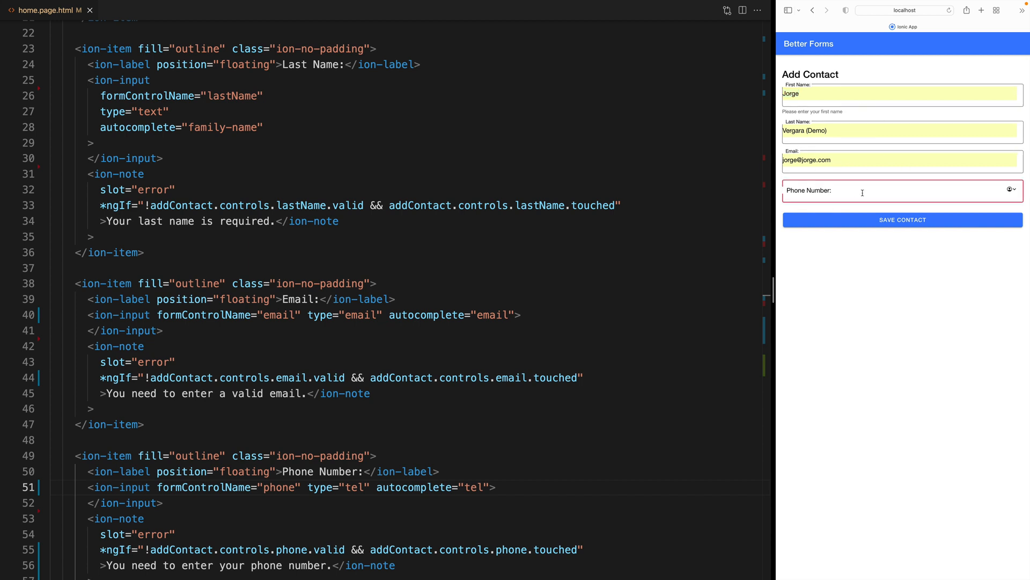
pyautogui.click(901, 191)
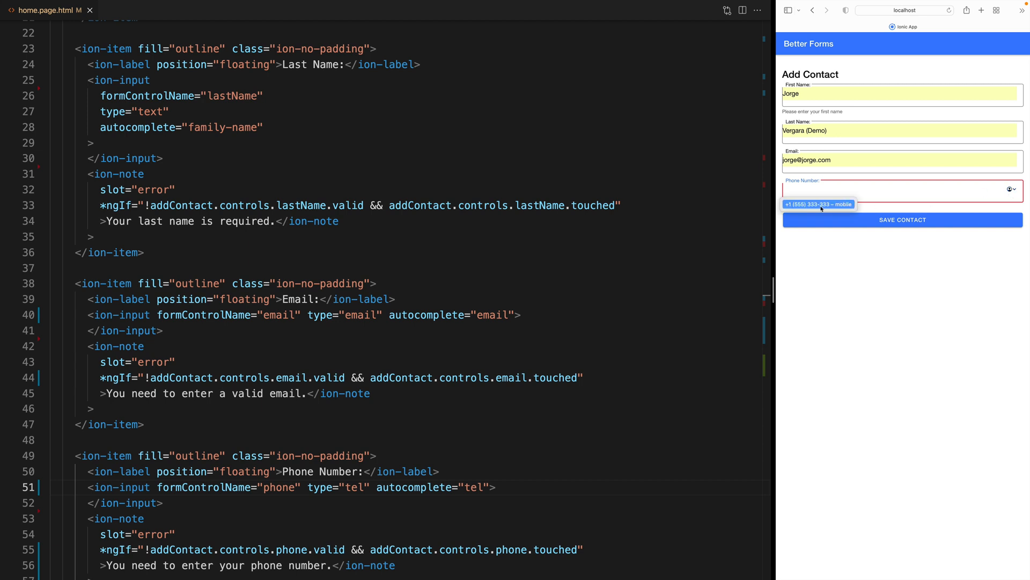
pyautogui.write('555333333')
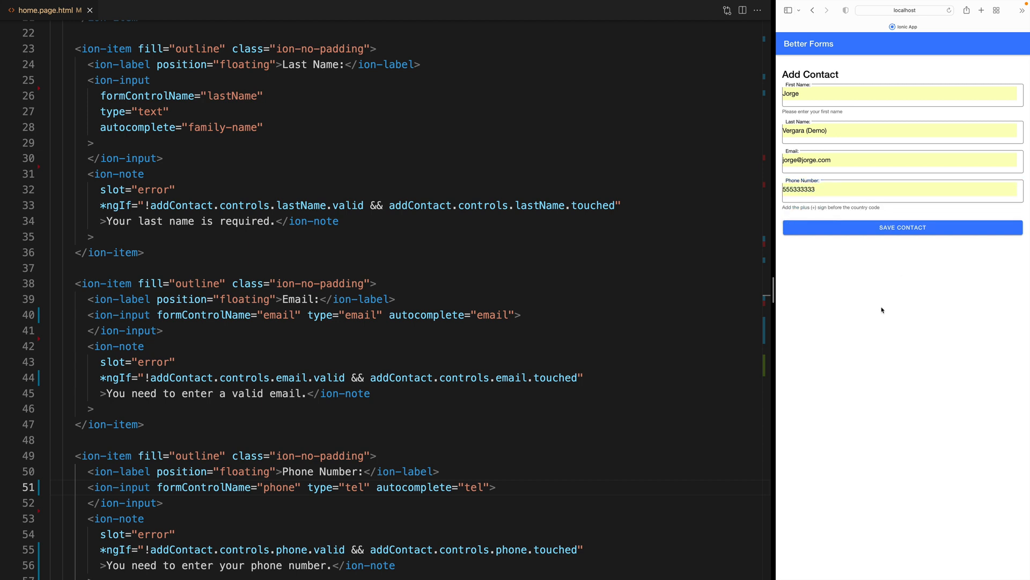